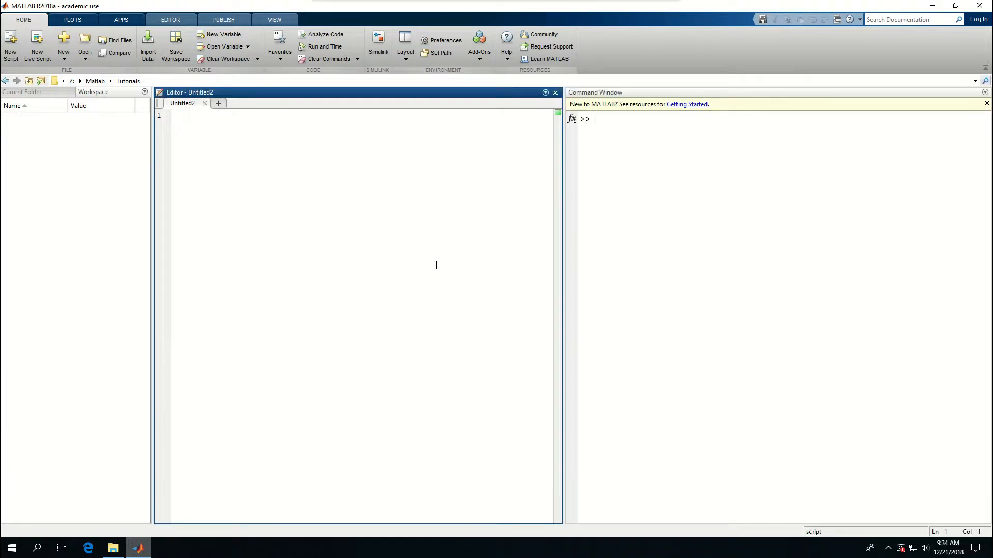
# Erase the typed clear and enter a = 2; at the prompt
pyautogui.write('c')
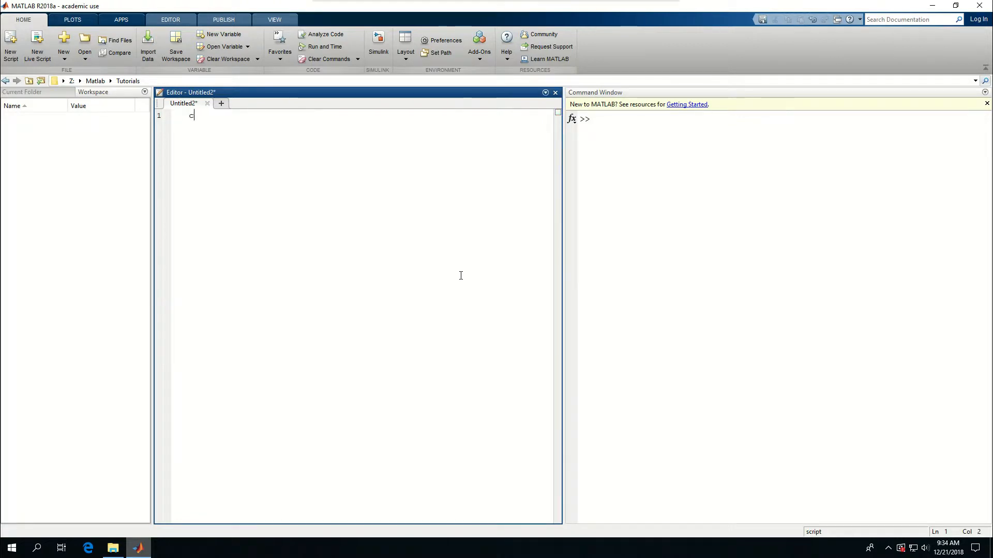
pyautogui.write('lear')
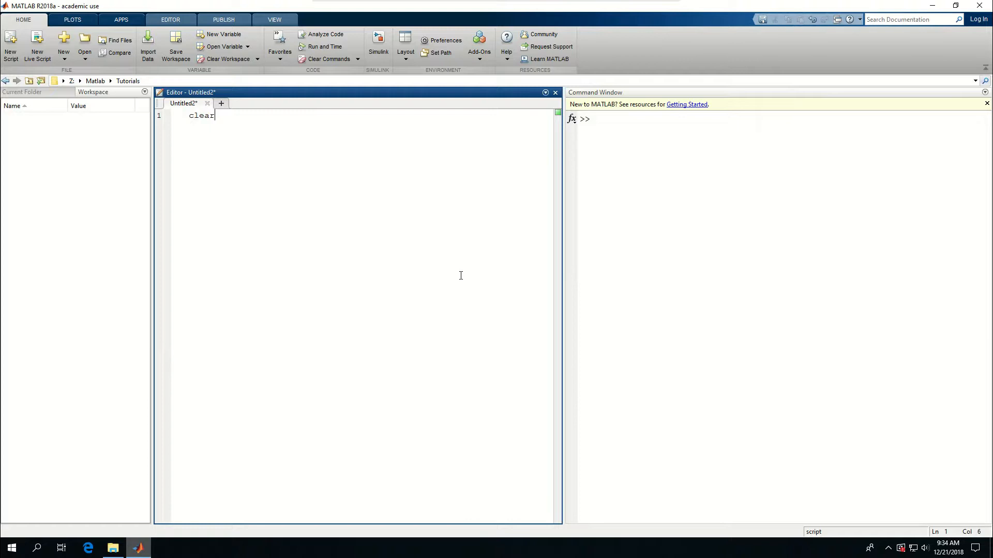
pyautogui.press('ctrl+a')
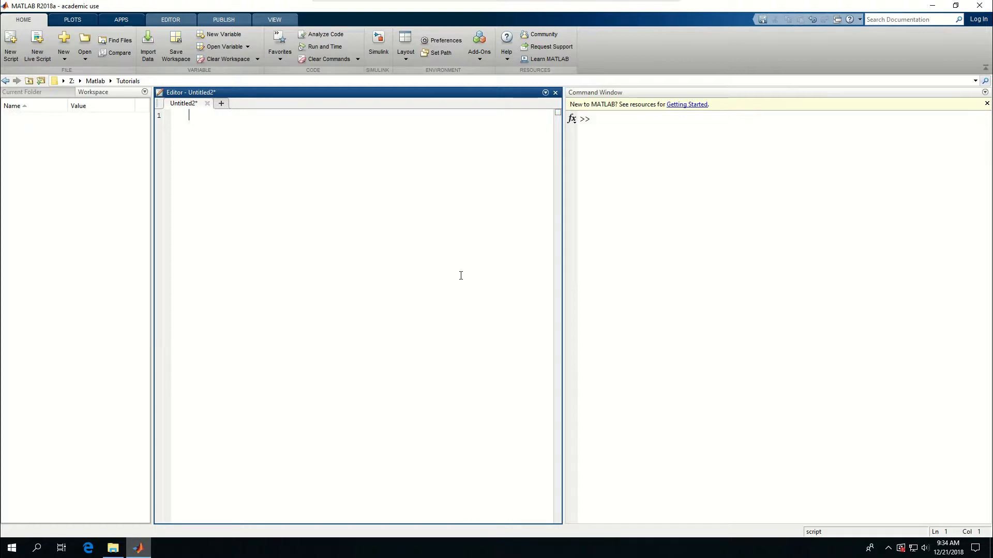
pyautogui.click(722, 173)
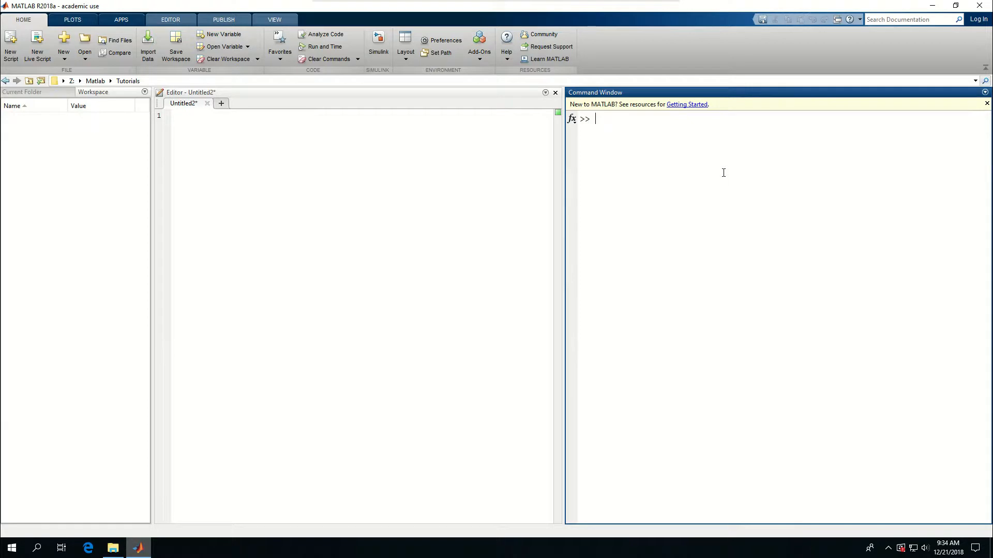
pyautogui.write('a =')
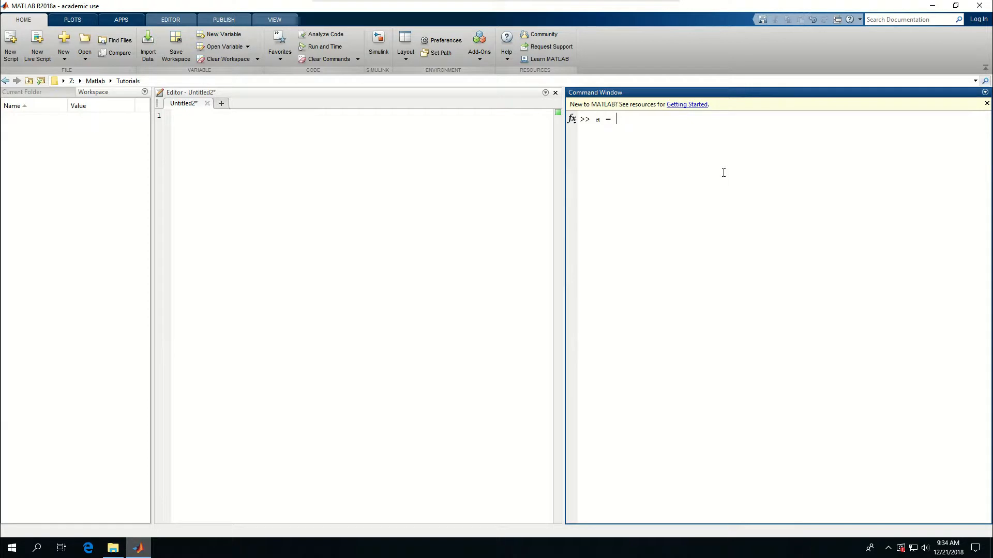
pyautogui.write('2;')
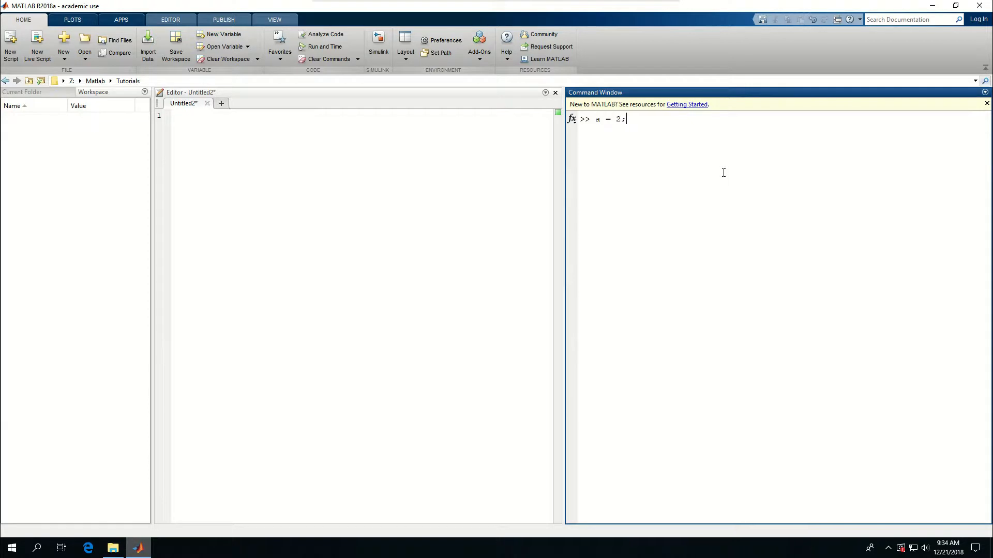
pyautogui.press('Return')
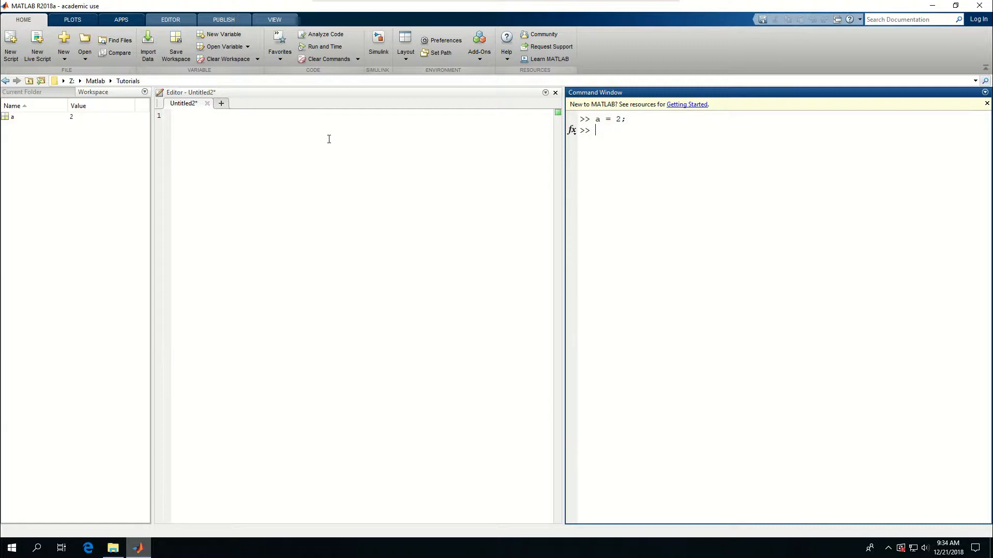
pyautogui.moveTo(637, 158)
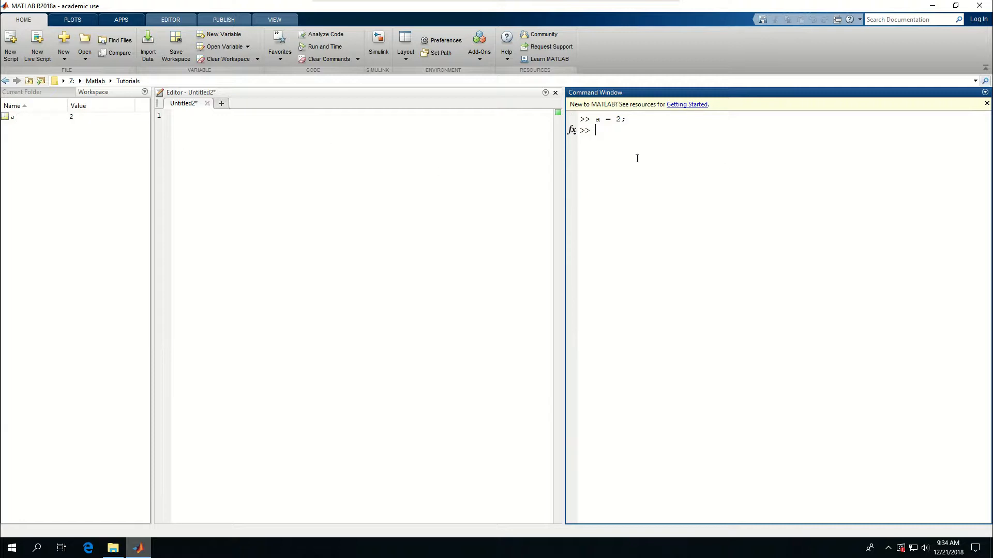
# Run whos, then whos a, listing a as a 1x1 double of 8 bytes
pyautogui.write('w')
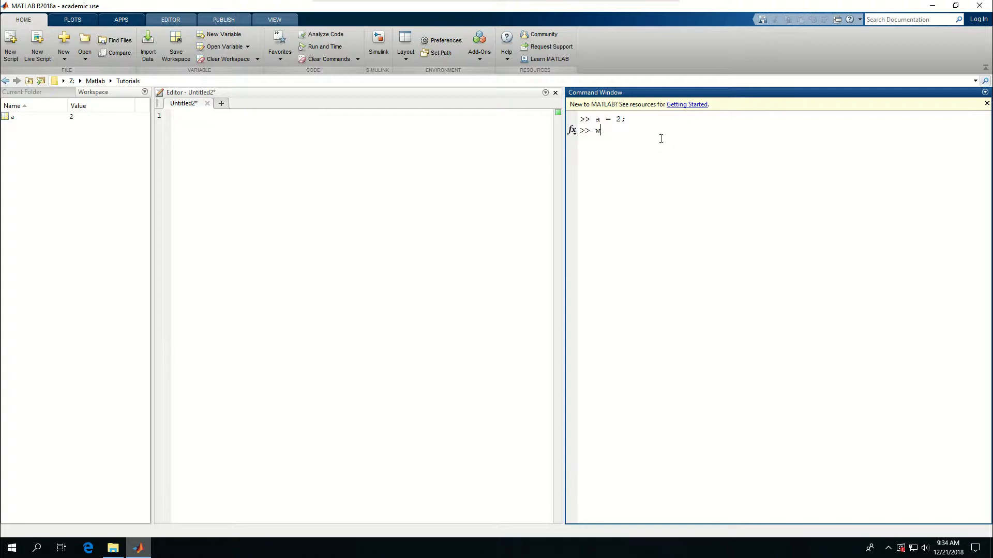
pyautogui.write('ho')
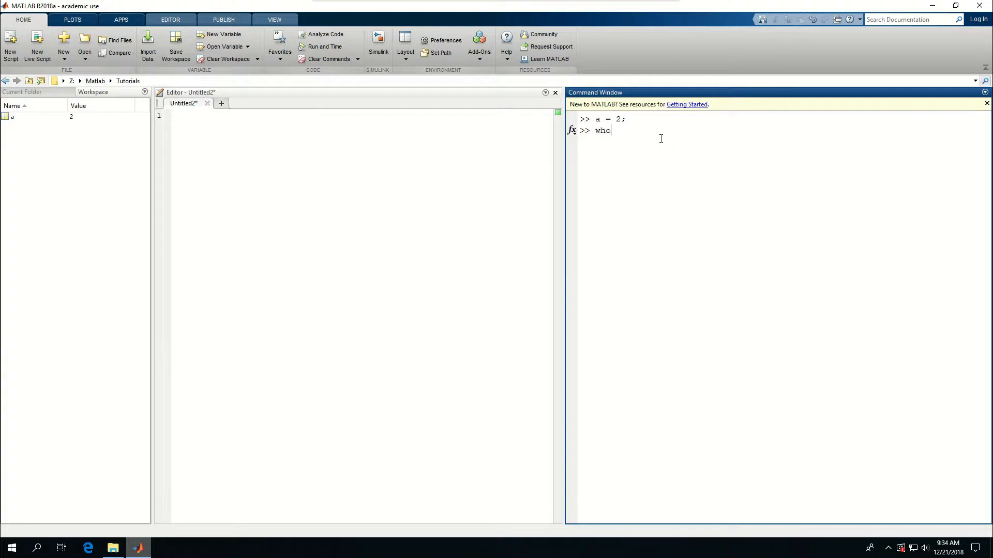
pyautogui.write('s')
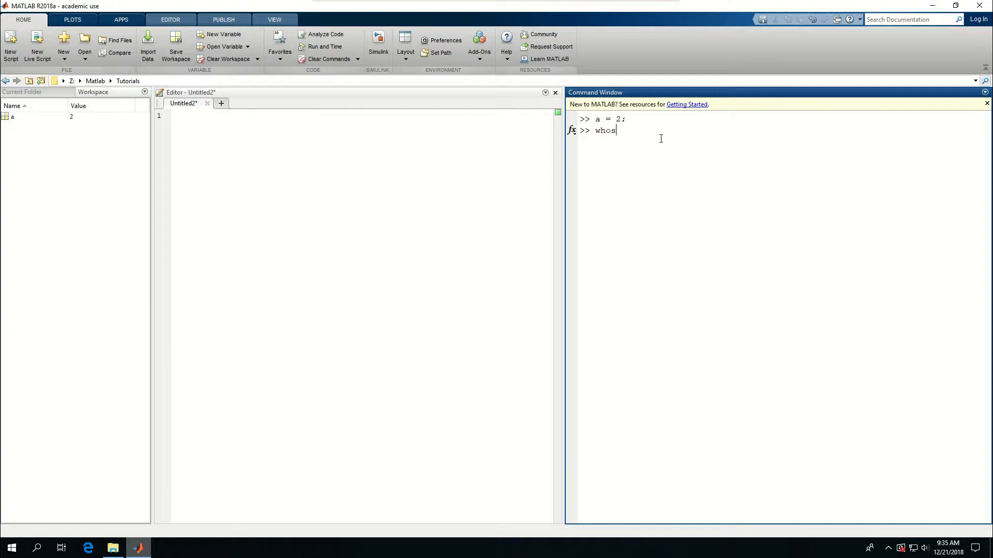
pyautogui.press('Return')
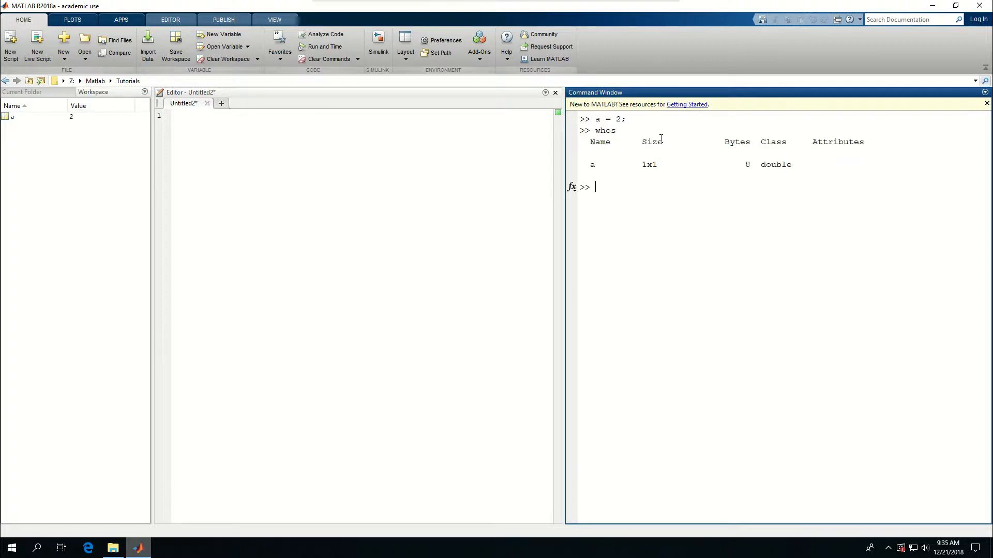
pyautogui.moveTo(652, 144)
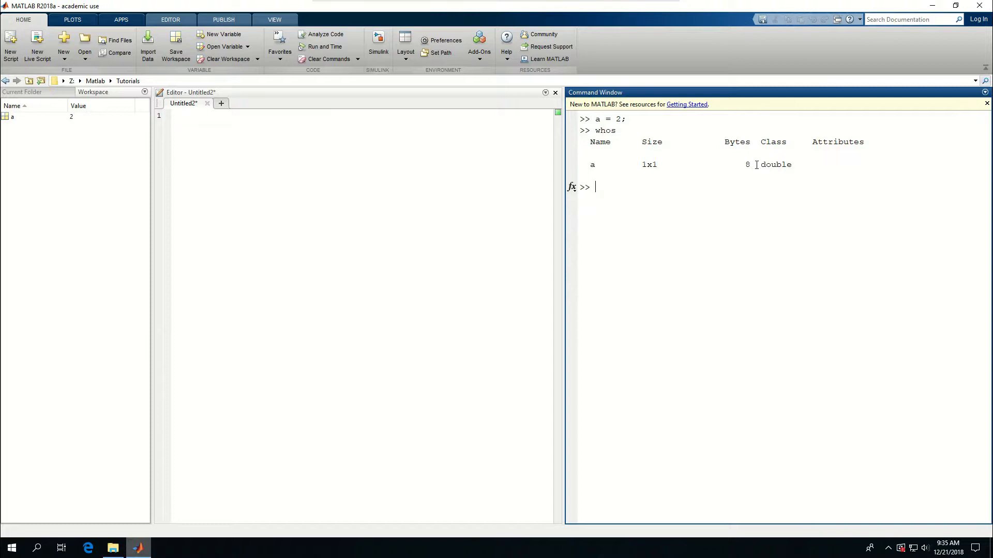
pyautogui.moveTo(701, 216)
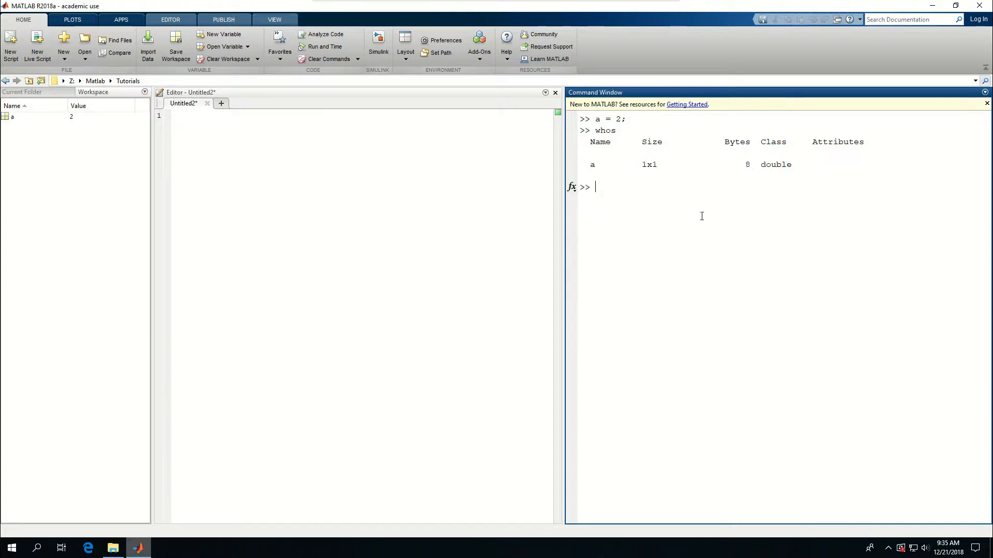
pyautogui.write('whos 1')
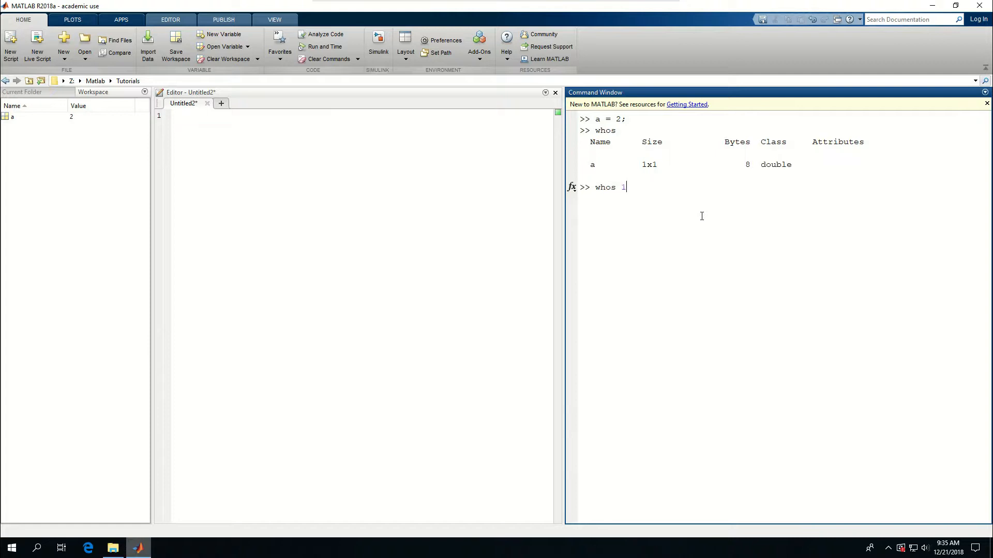
pyautogui.press('Return')
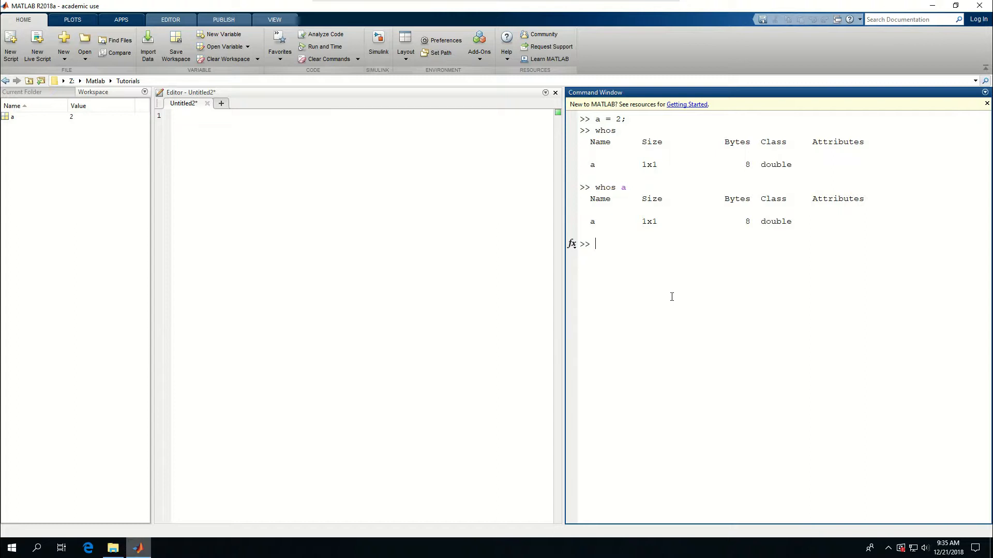
# Enter b = 3; and run whos b, showing b as a 1x1 double of 8 bytes
pyautogui.write('b =')
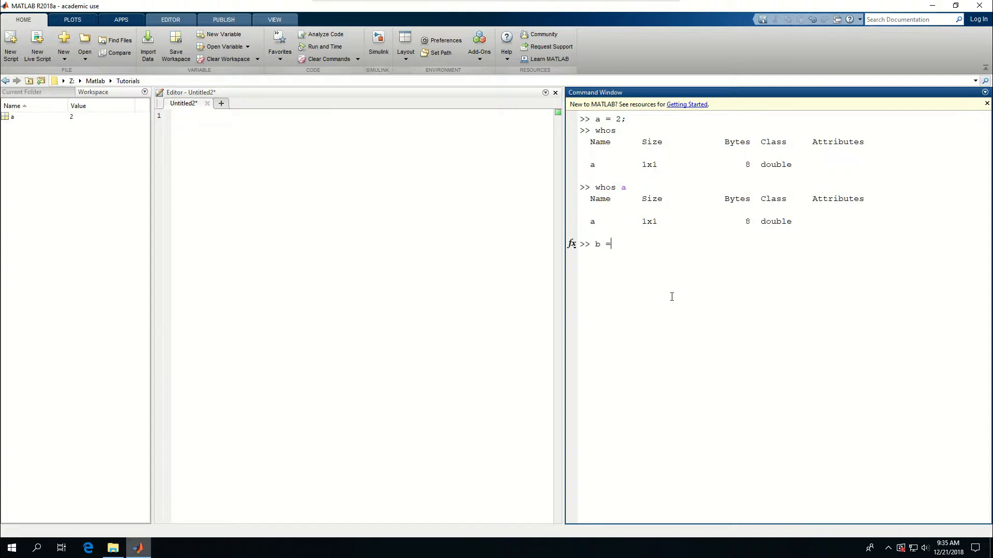
pyautogui.write('3')
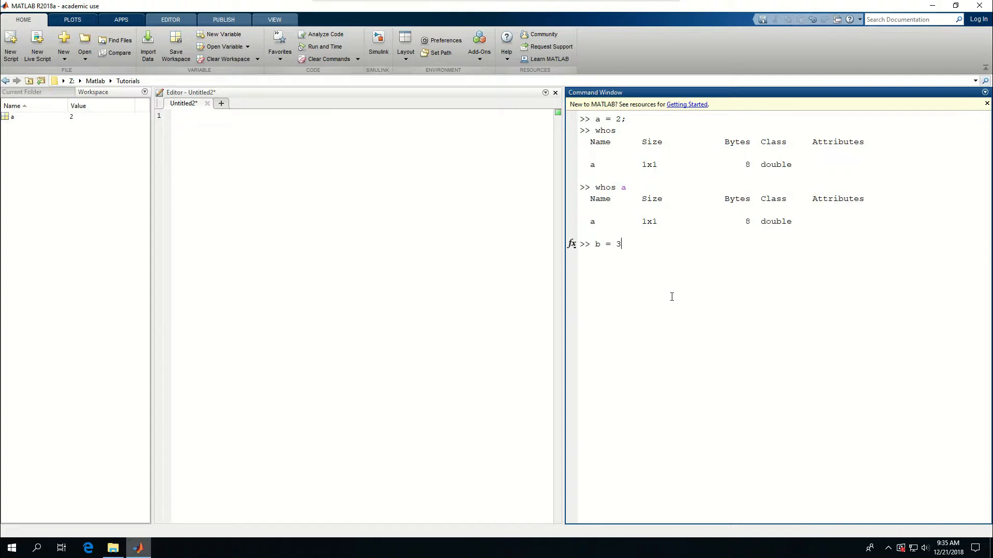
pyautogui.write(';')
pyautogui.write('w')
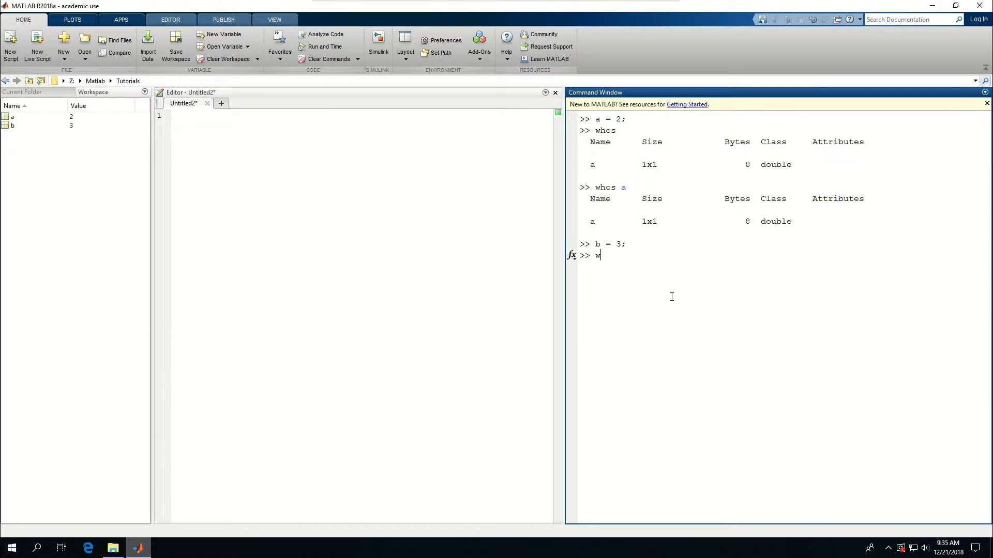
pyautogui.press('Return')
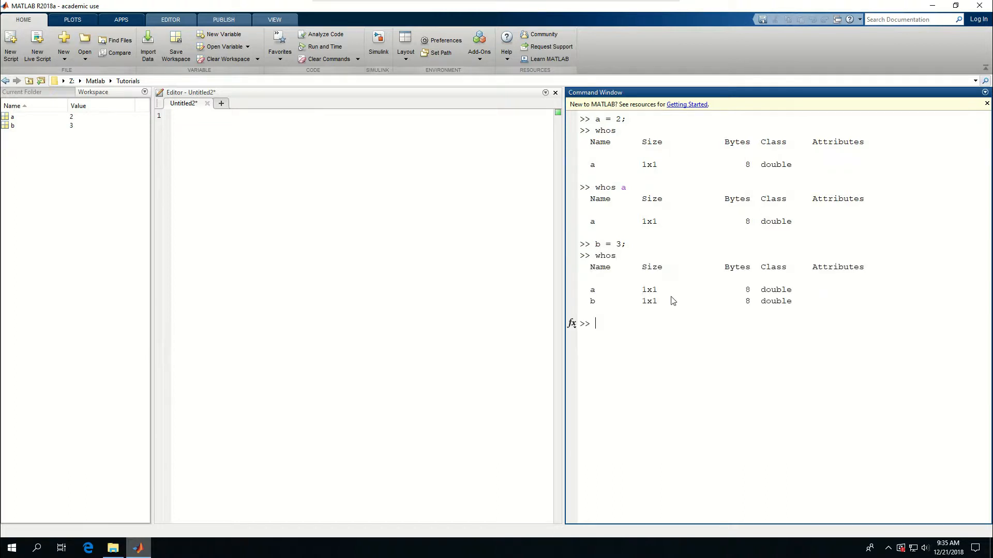
pyautogui.write('whos b')
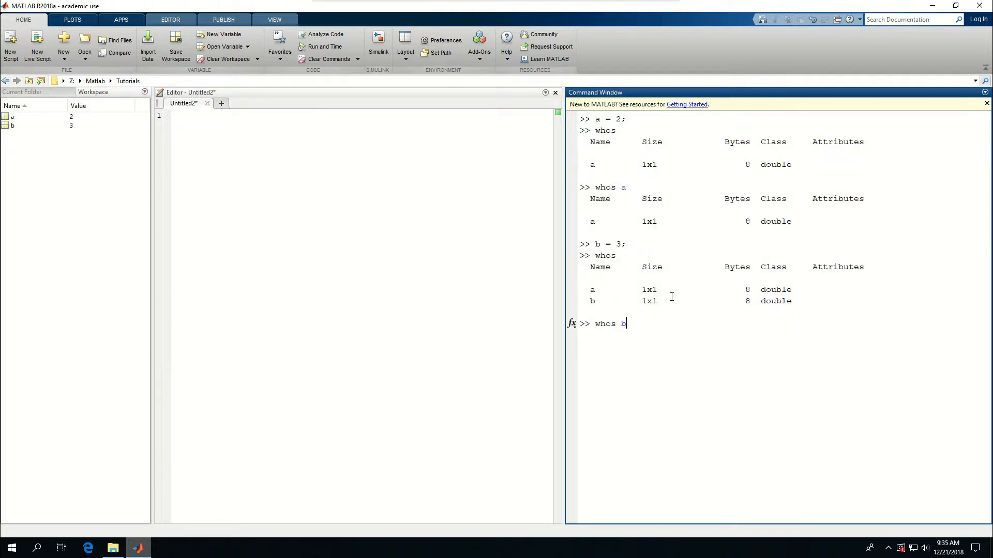
pyautogui.press('Return')
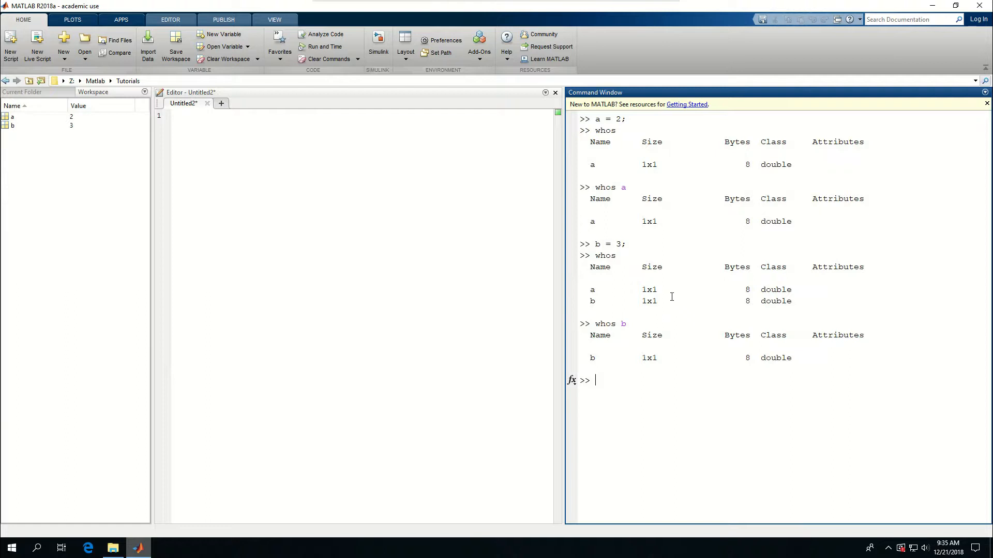
# Store 'a string' in variable c and run whos c to show a 1x8 char
pyautogui.write('c')
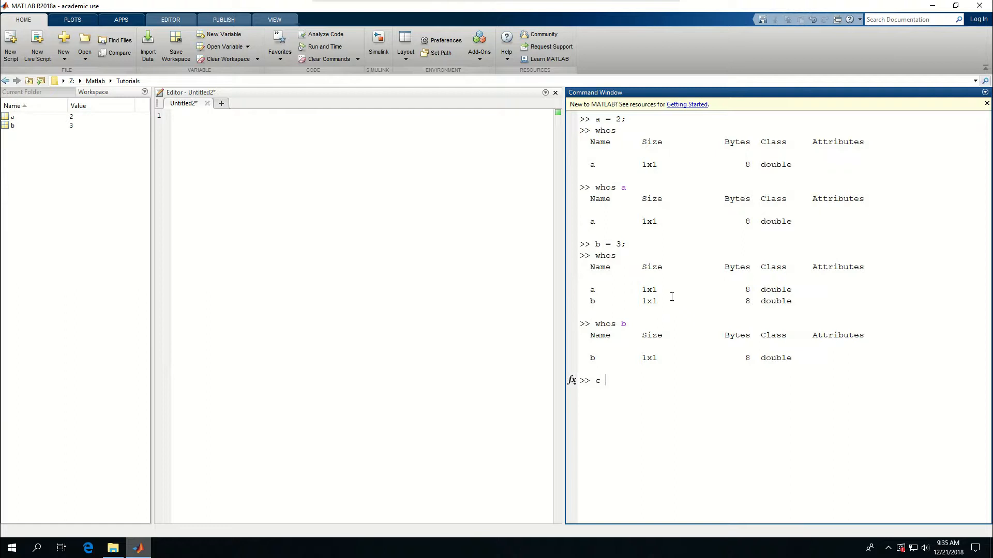
pyautogui.write('=')
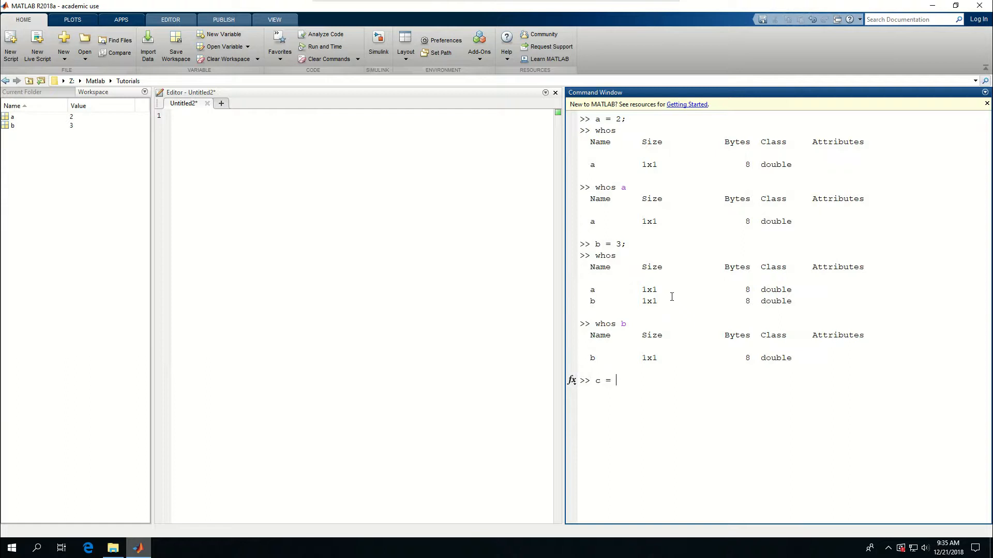
pyautogui.write("'")
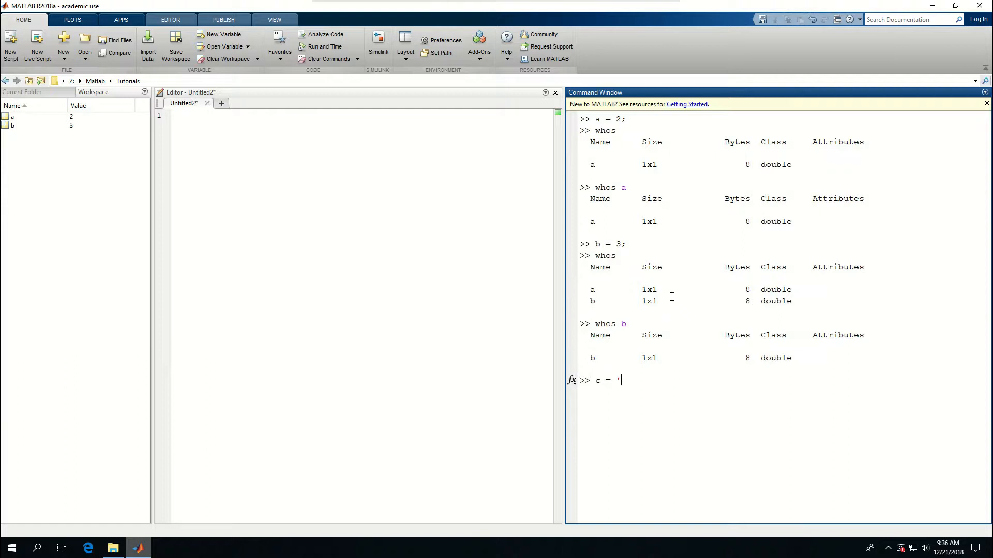
pyautogui.write('a')
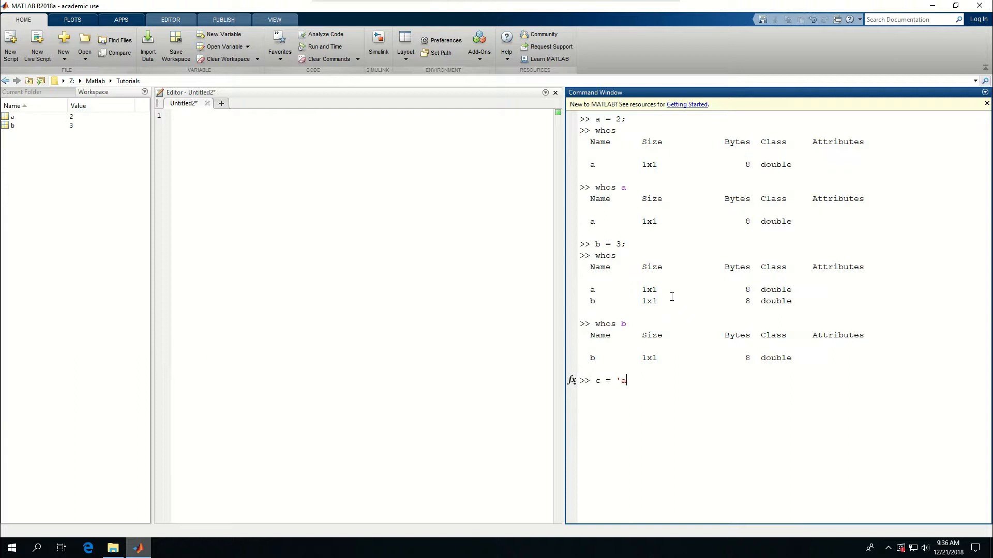
pyautogui.write("'")
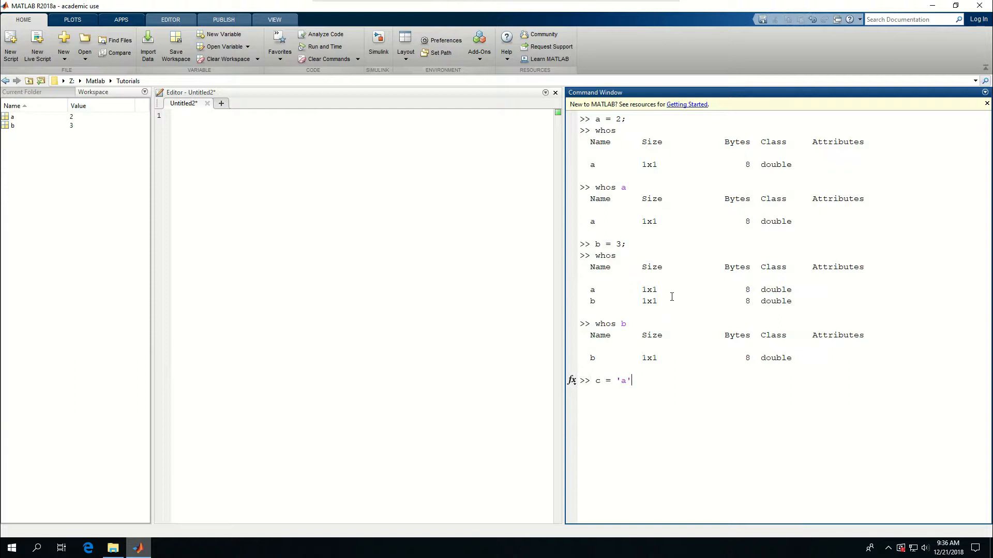
pyautogui.write('string')
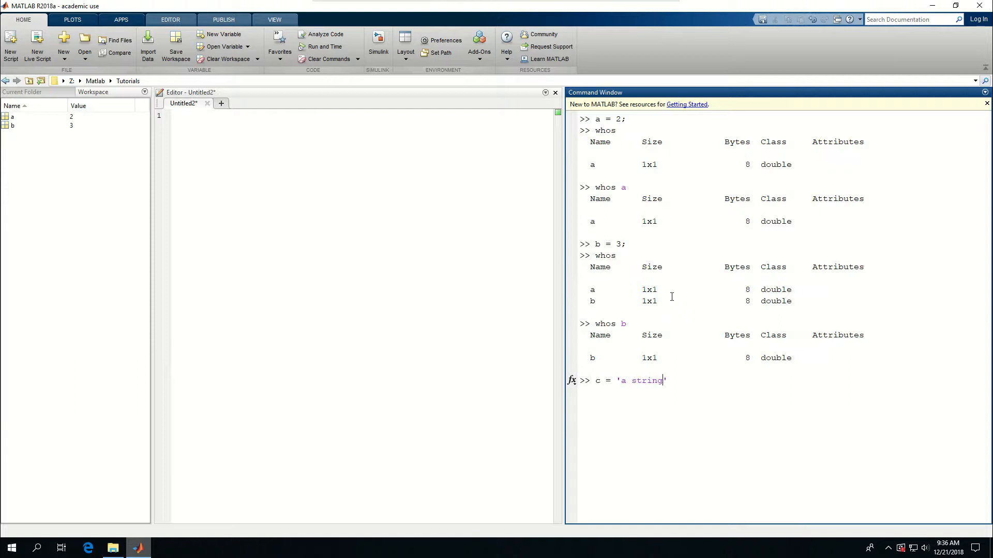
pyautogui.press('Return')
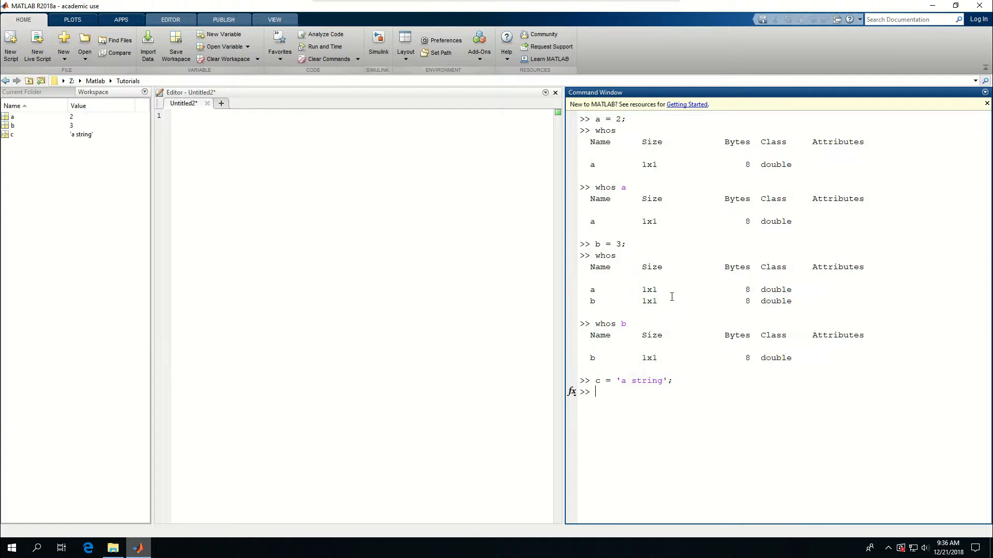
pyautogui.write('whos c')
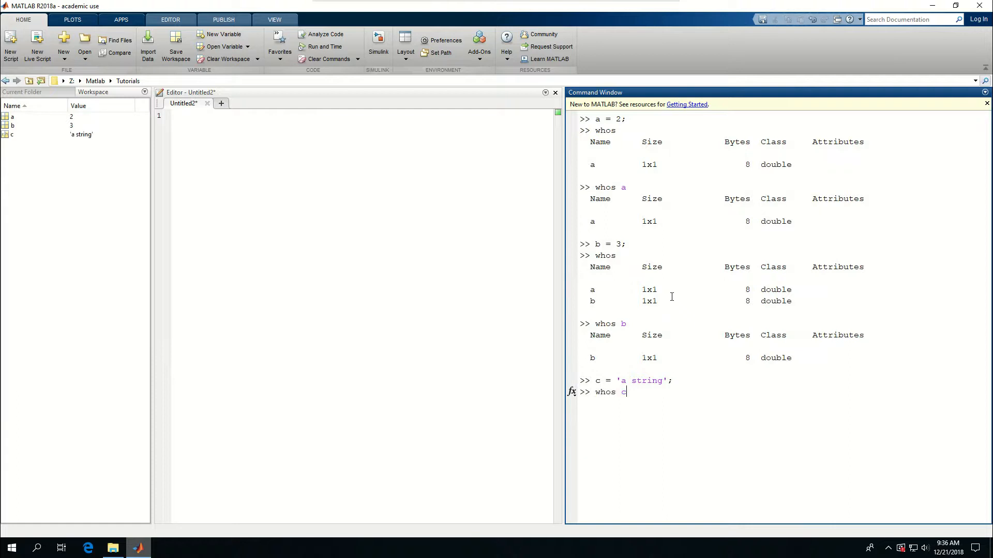
pyautogui.press('Return')
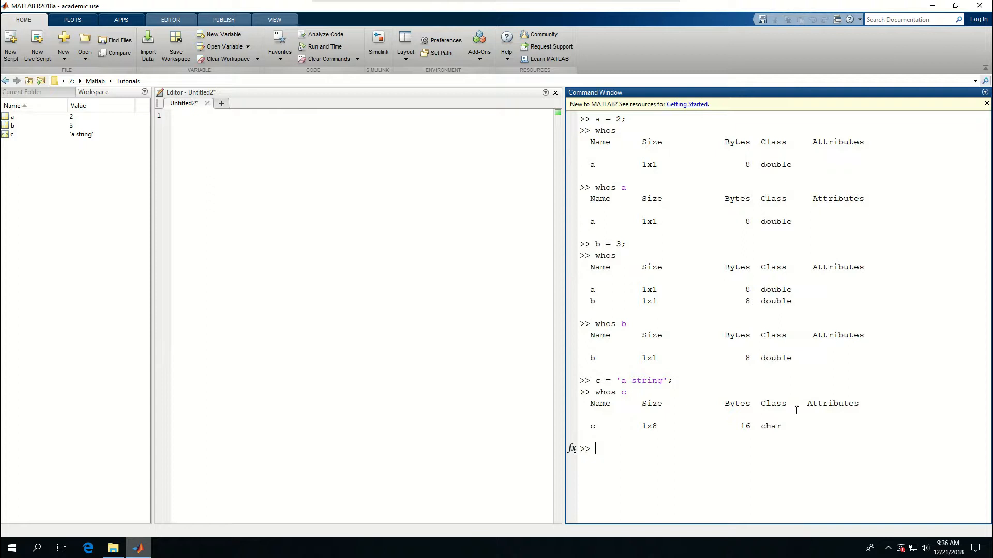
pyautogui.moveTo(642, 425)
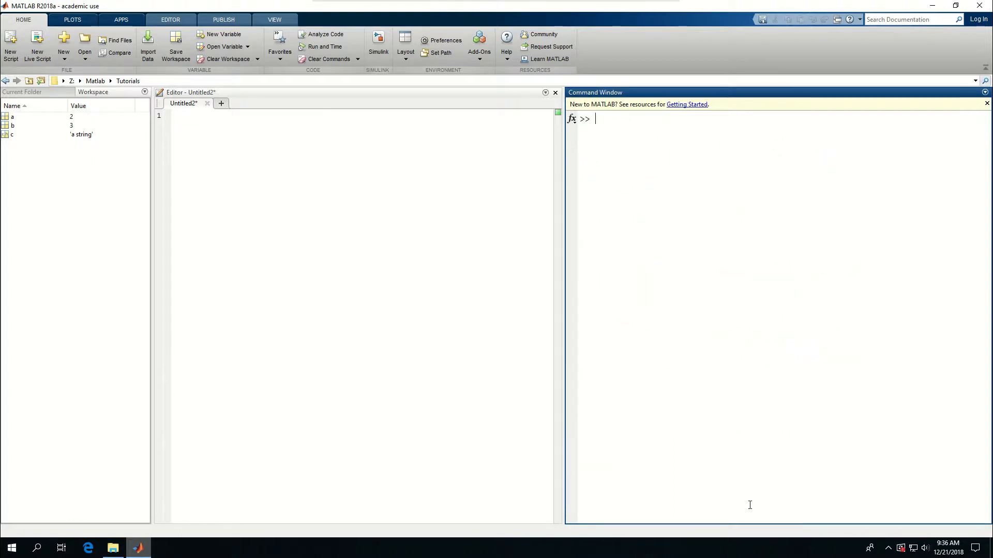
# Run whos to check the class of variable a
pyautogui.write('whos')
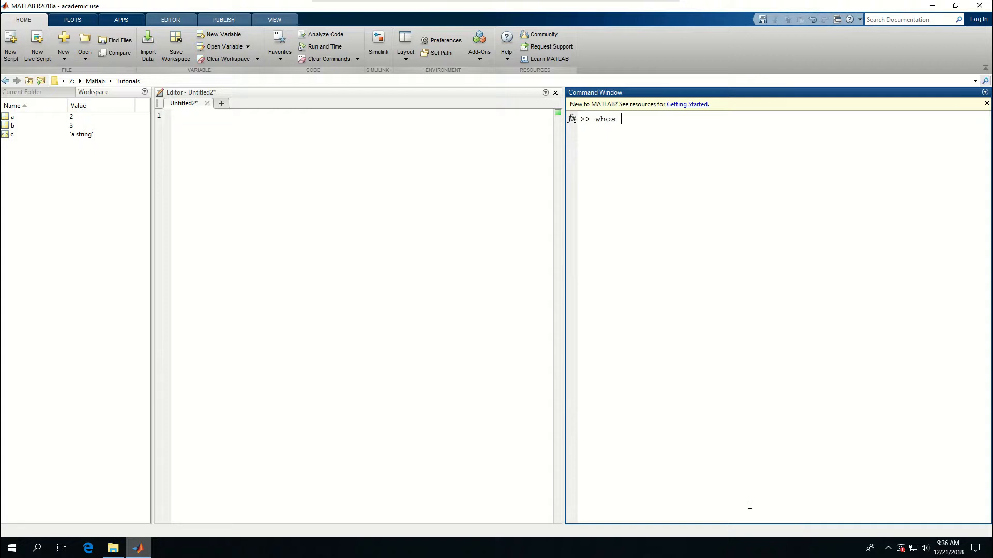
pyautogui.press('Return')
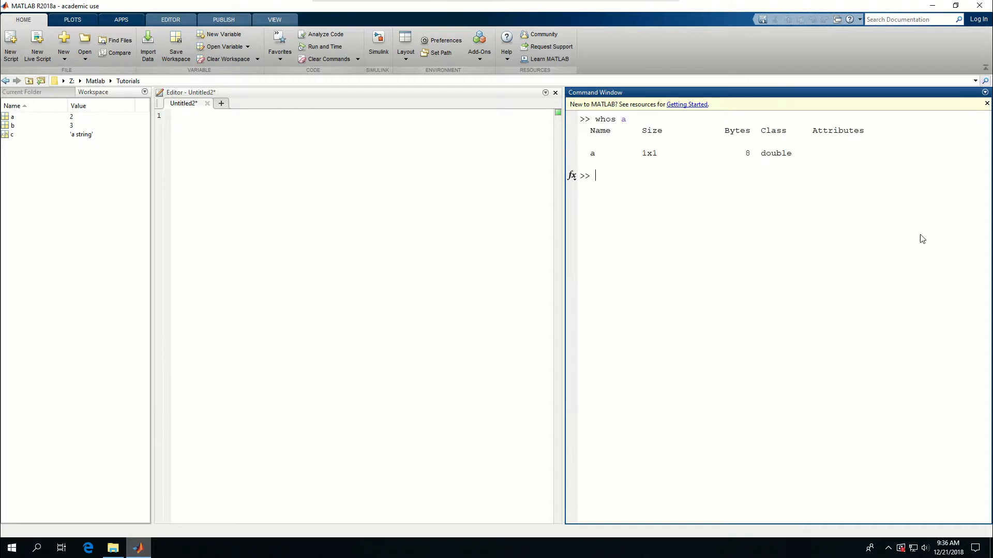
pyautogui.doubleClick(776, 153)
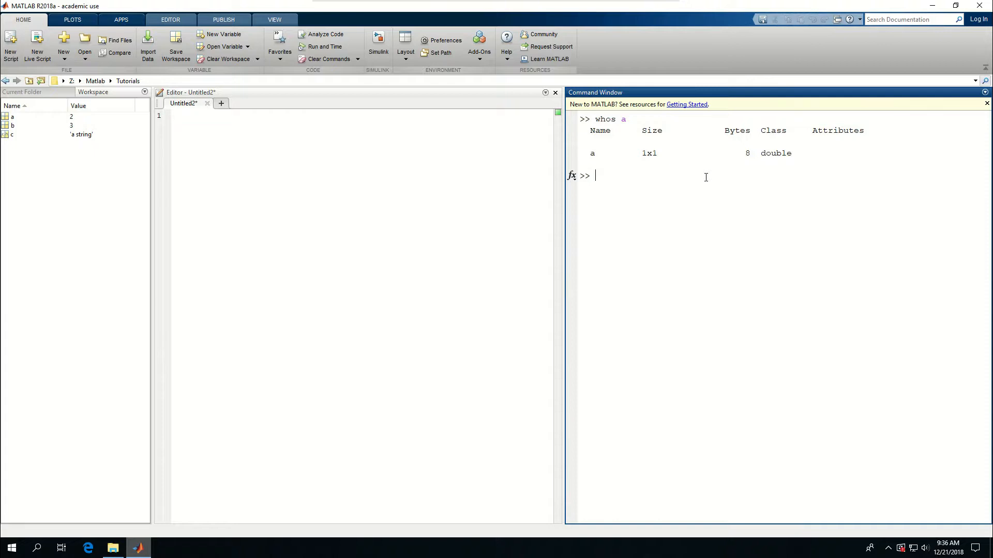
# Assign b = int64(a) so b holds 2 as an int64
pyautogui.write('int')
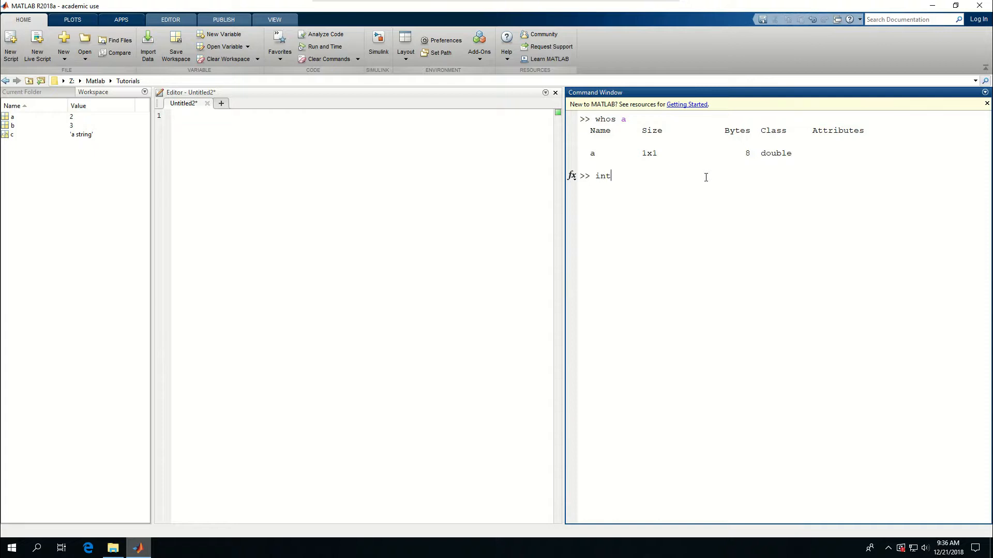
pyautogui.write('1')
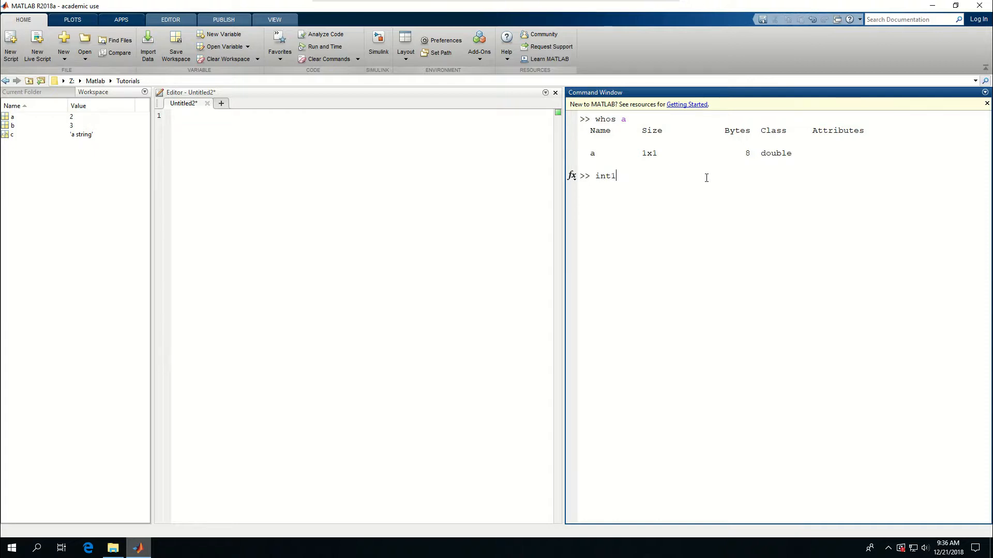
pyautogui.write('32')
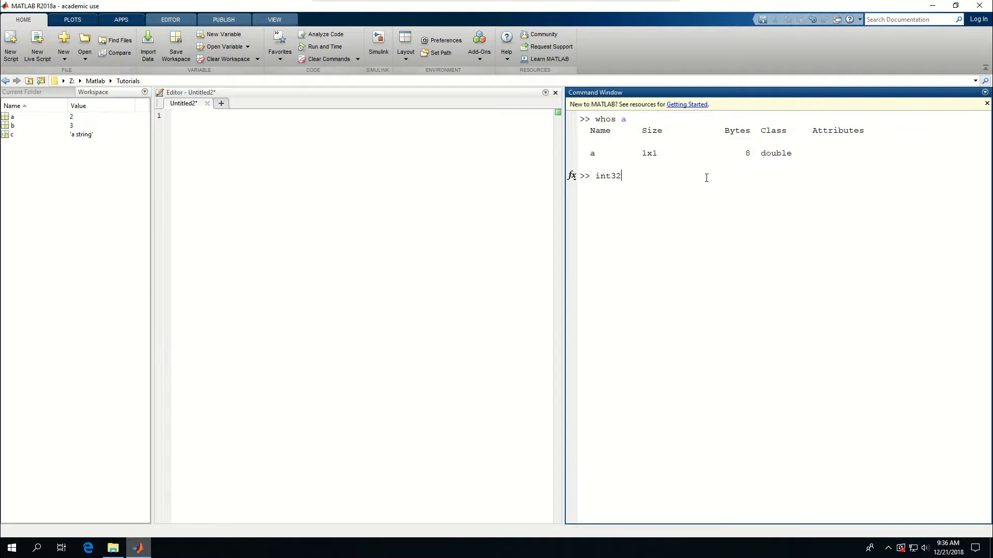
pyautogui.press('BackSpace')
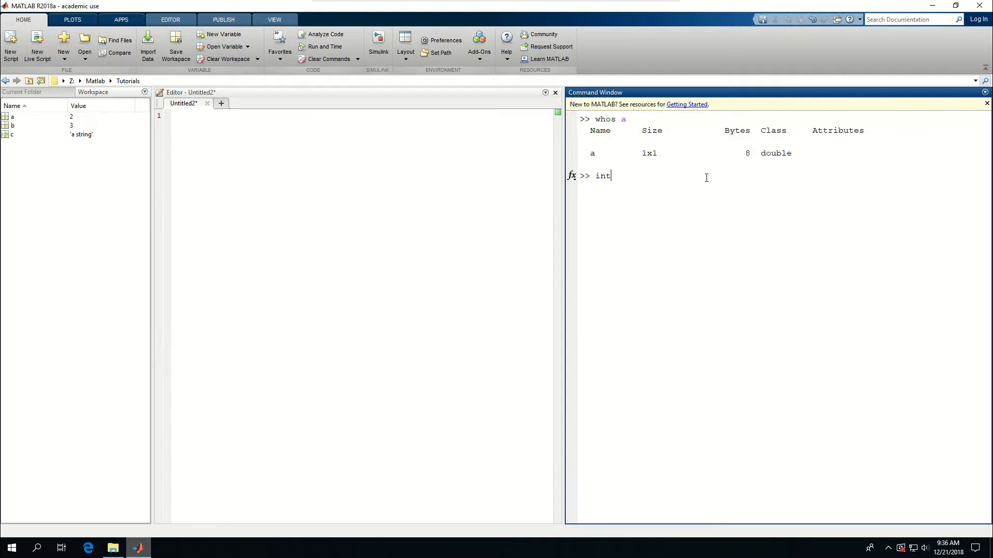
pyautogui.write('64')
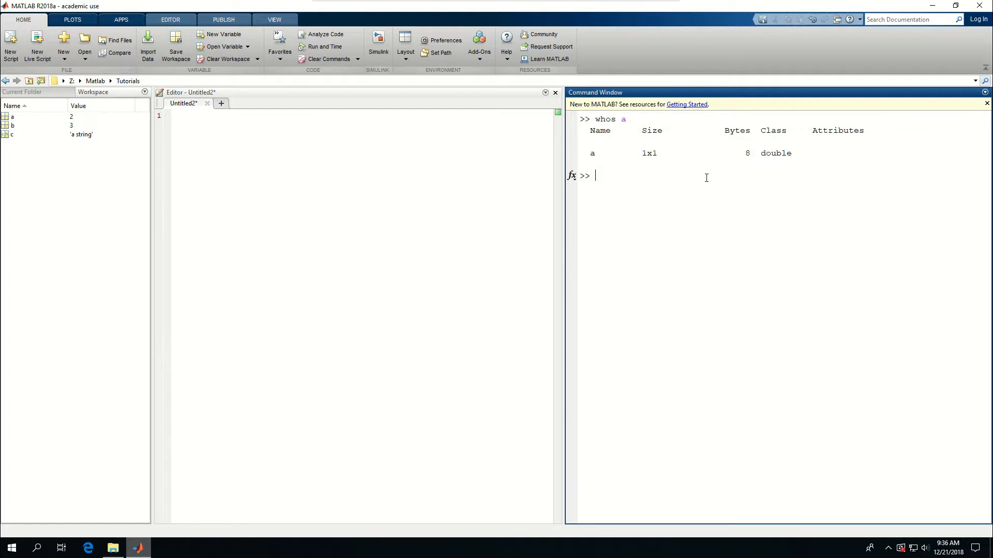
pyautogui.write('b = int6')
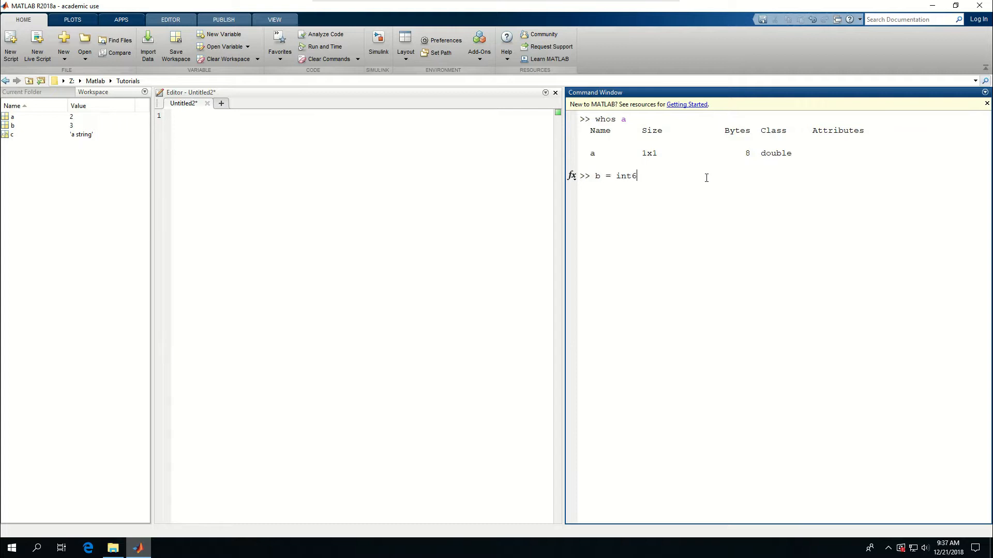
pyautogui.write('4(a)')
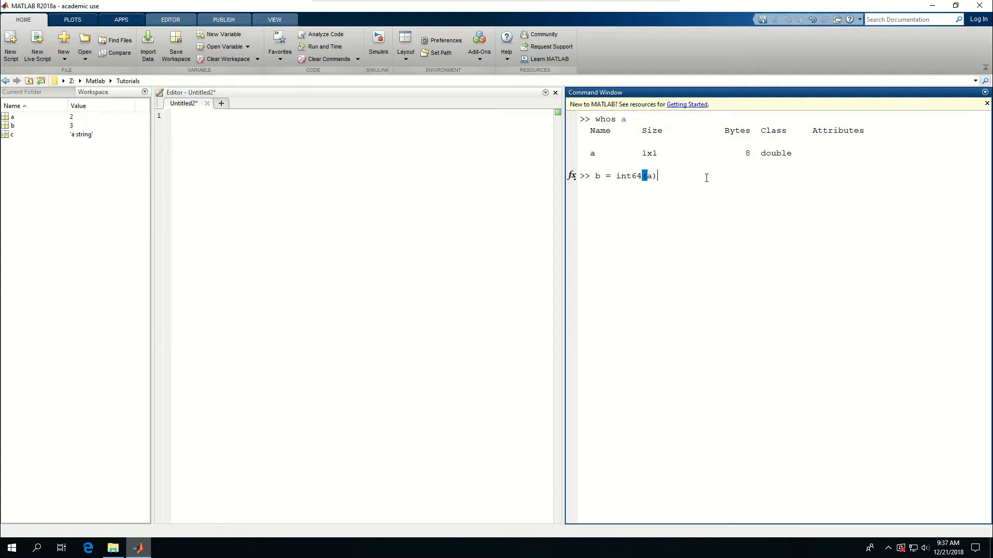
pyautogui.press('Return')
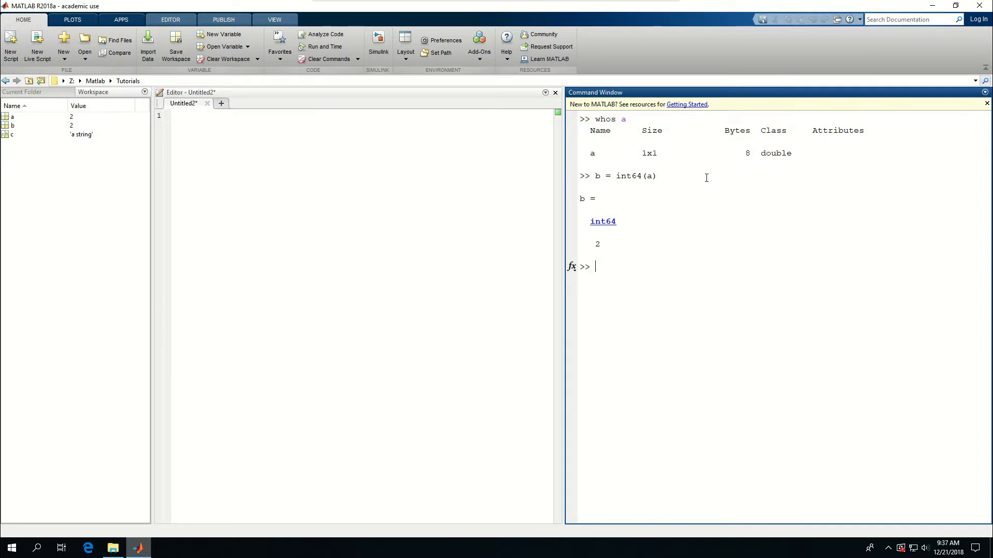
pyautogui.moveTo(599, 249)
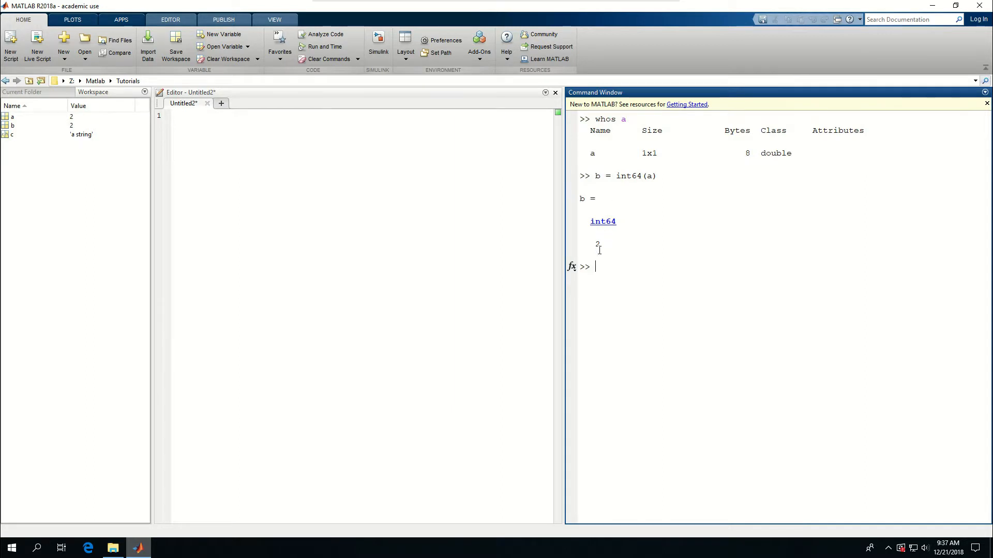
pyautogui.moveTo(602, 222)
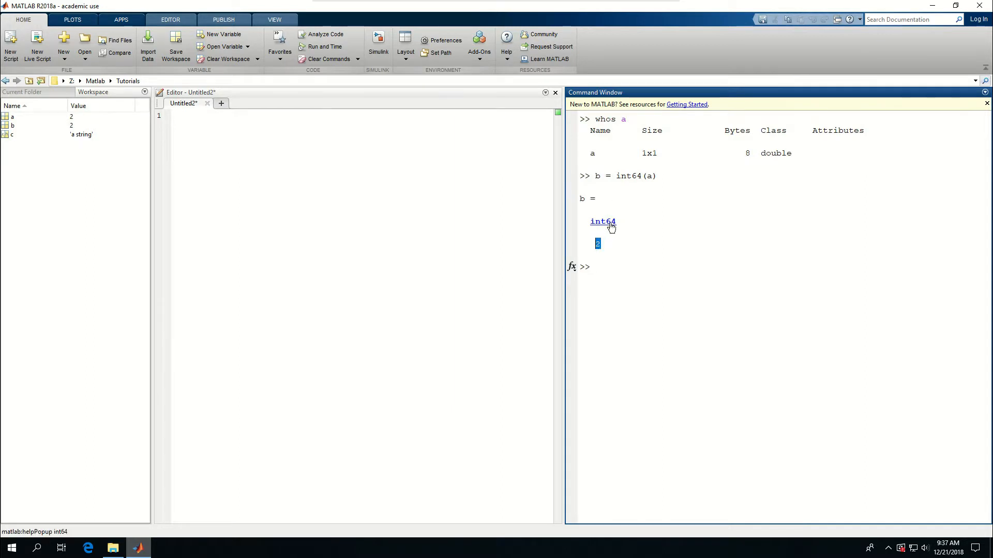
# Highlight int64 in the output and begin typing a help command
pyautogui.doubleClick(601, 221)
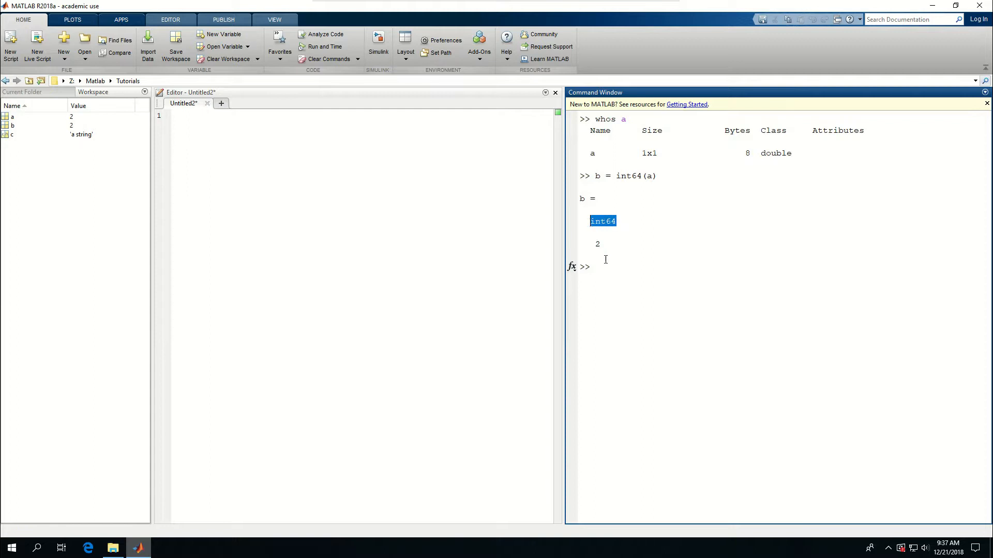
pyautogui.click(592, 265)
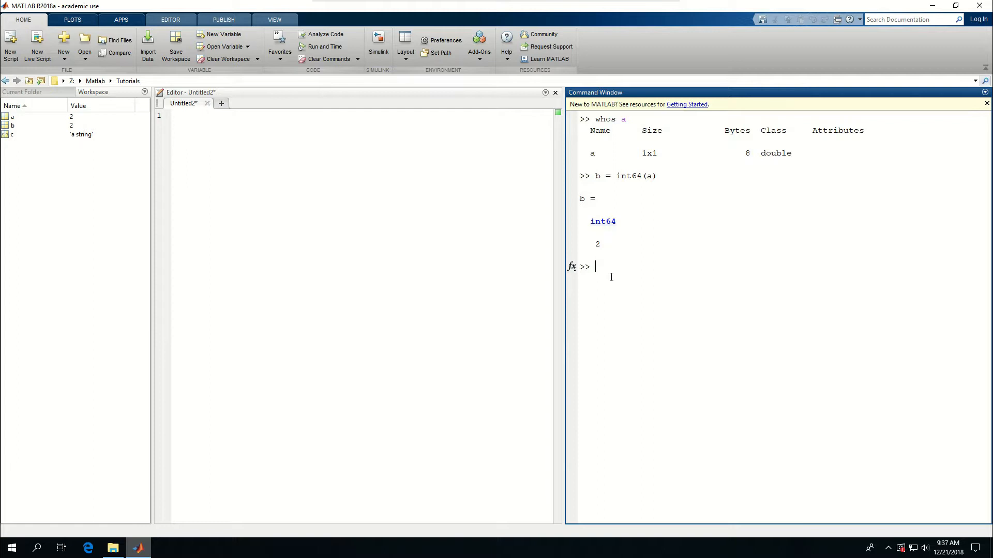
pyautogui.write('help')
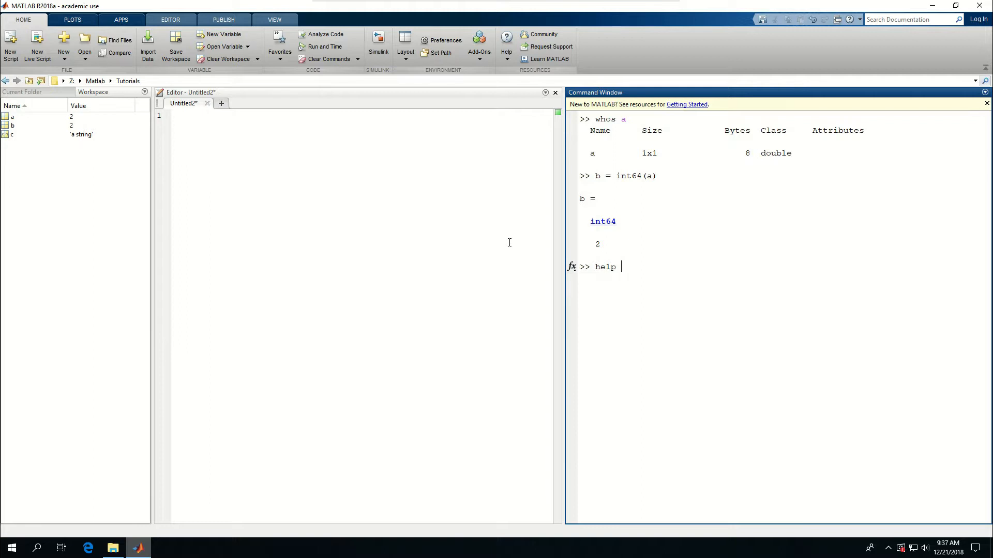
# Show help int64 and highlight its signed range and largest value
pyautogui.write('int64')
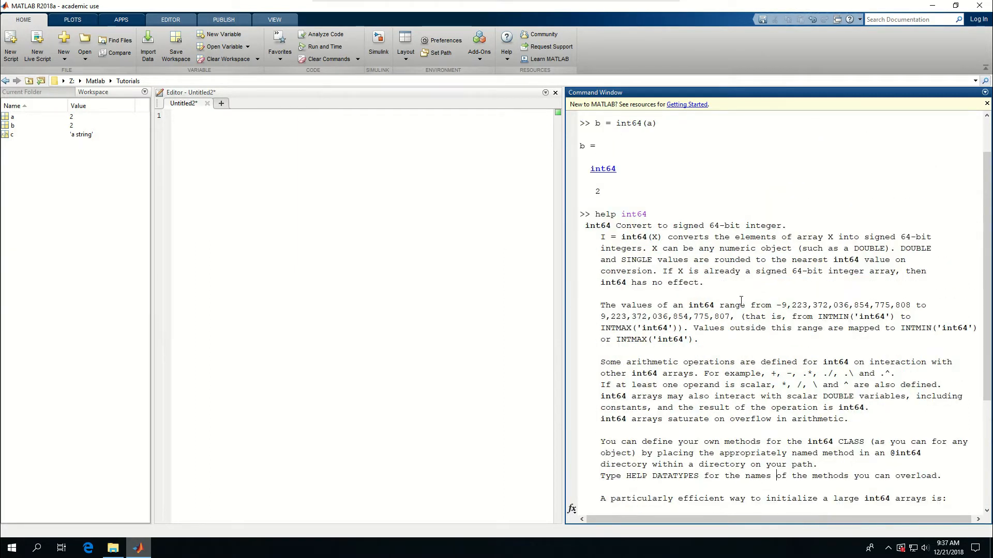
pyautogui.scroll(-3)
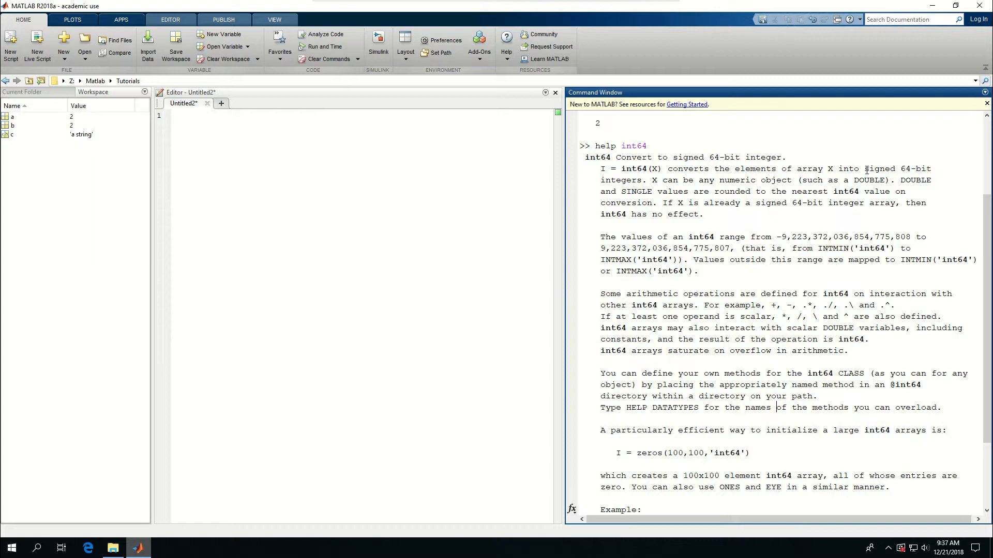
pyautogui.doubleClick(879, 168)
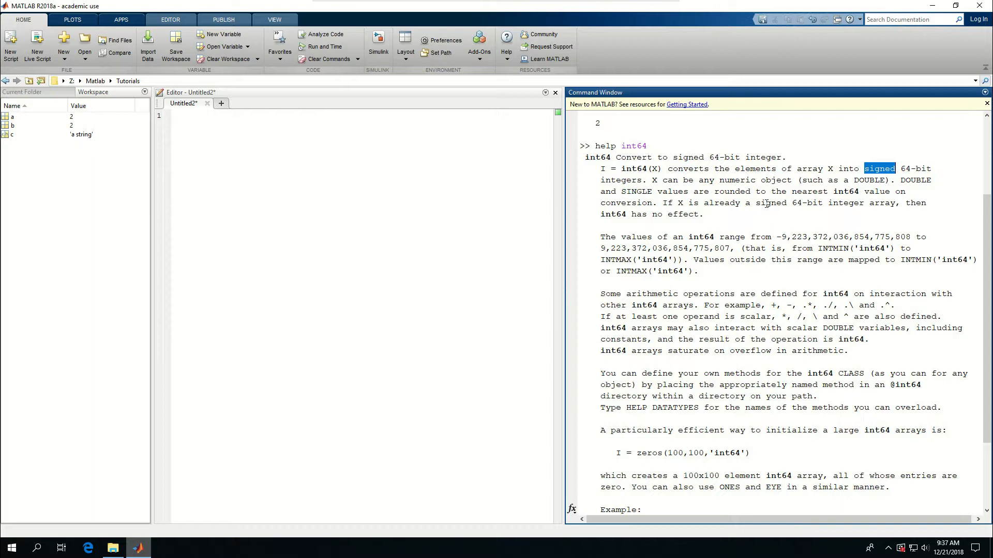
pyautogui.moveTo(739, 237)
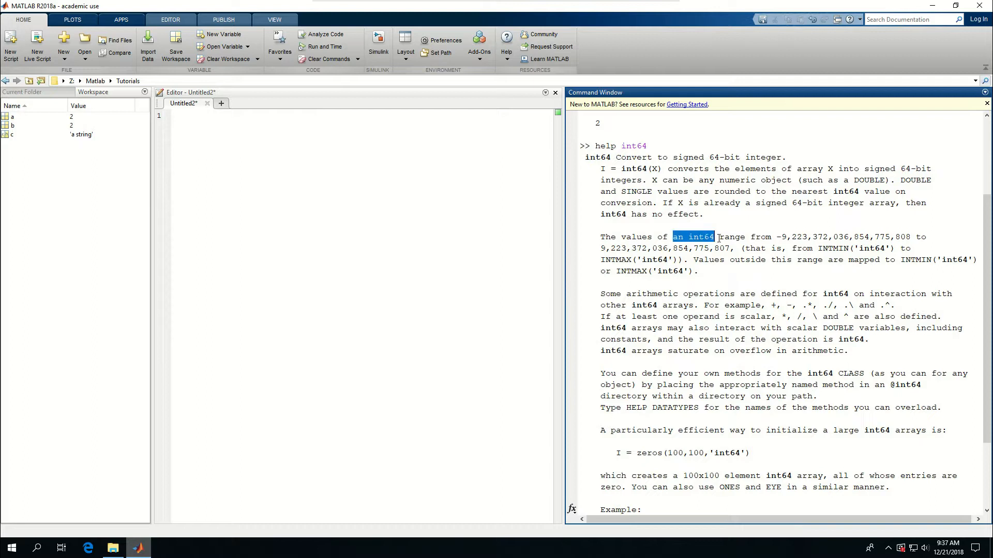
pyautogui.moveTo(789, 237)
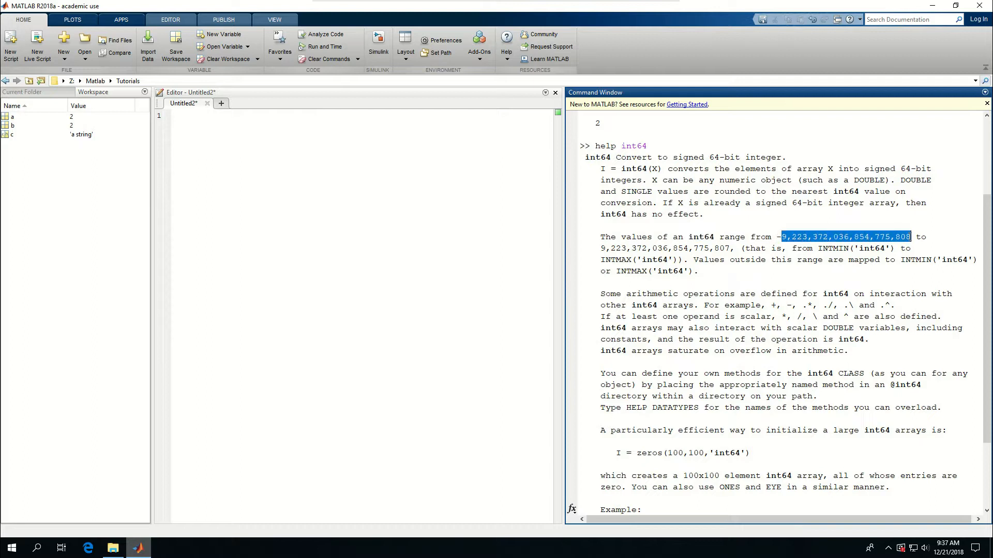
pyautogui.click(608, 248)
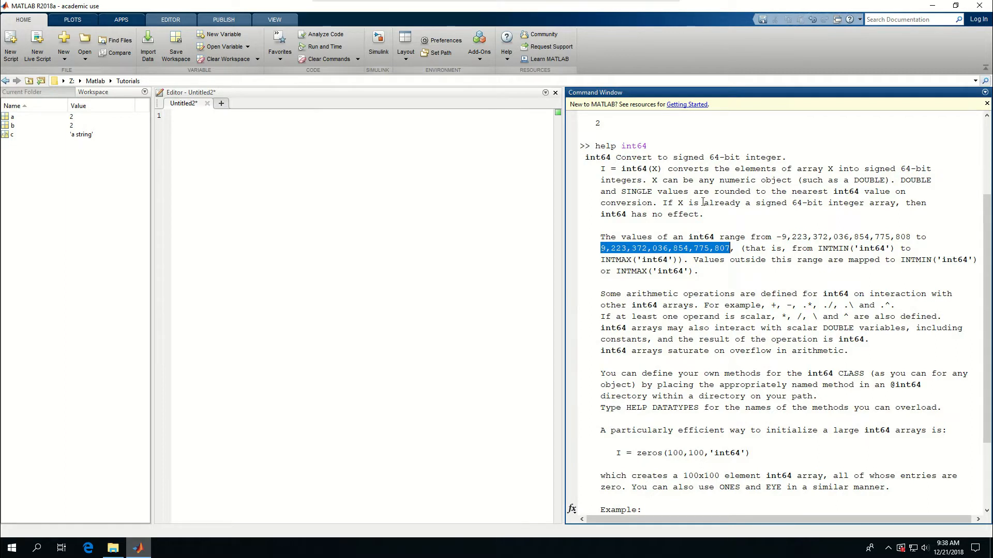
pyautogui.scroll(-3)
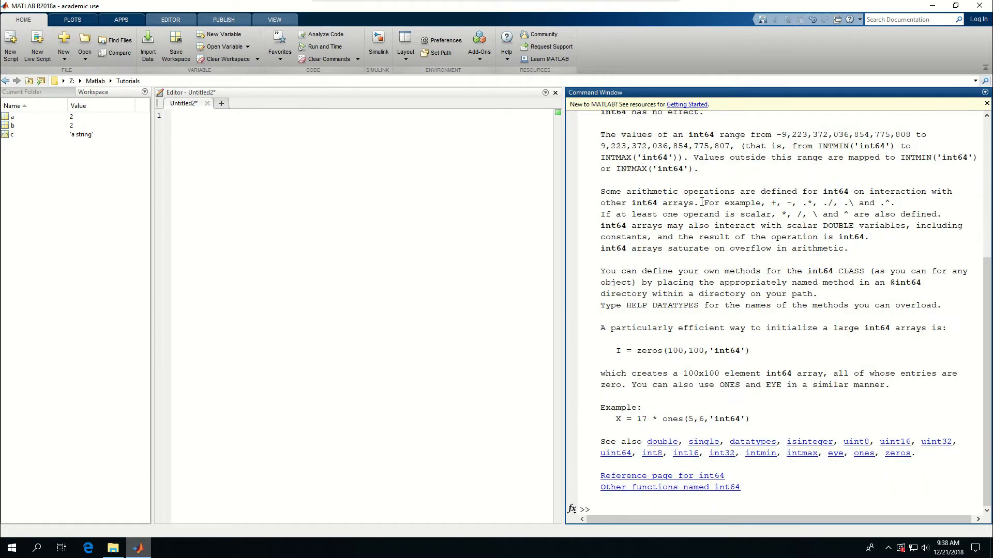
pyautogui.moveTo(894, 441)
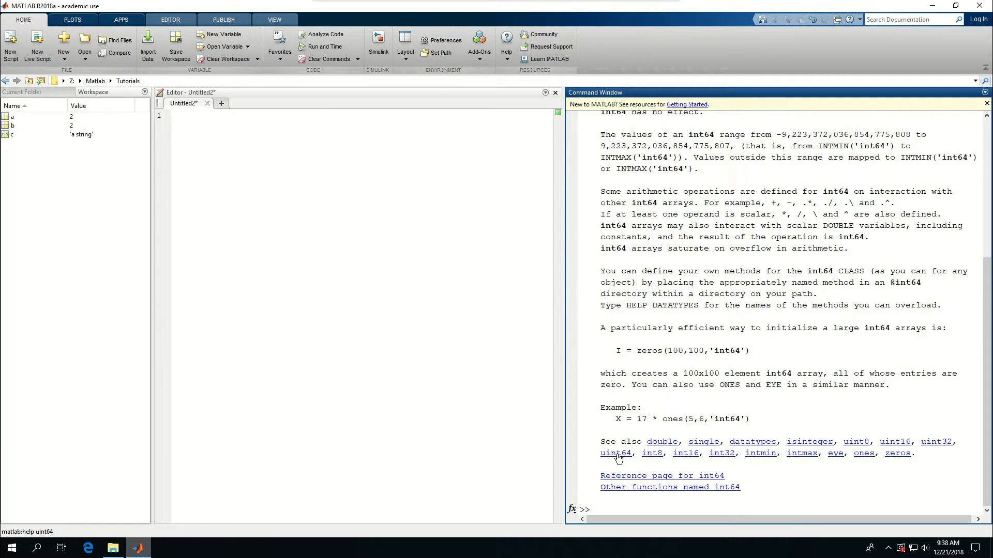
pyautogui.moveTo(612, 457)
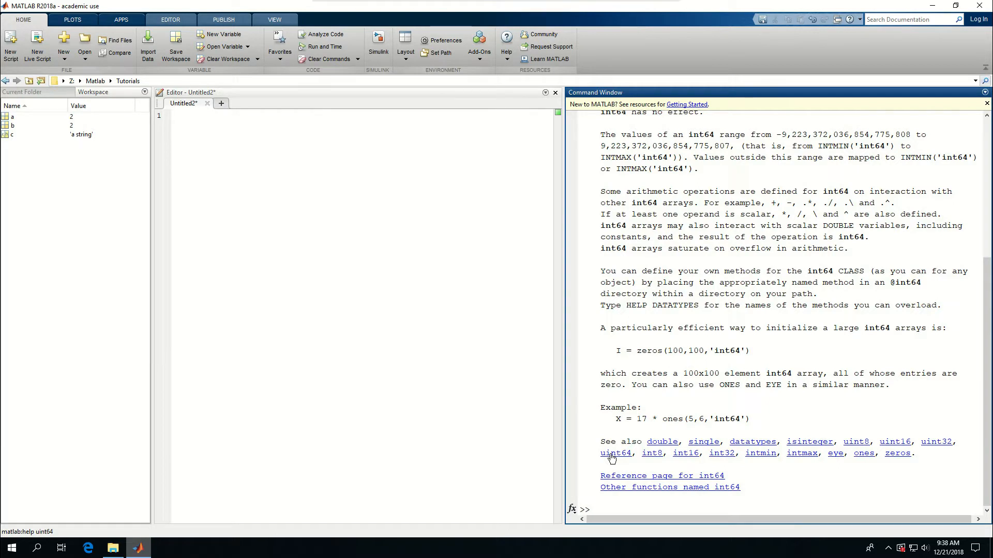
# Open the uint64 help and highlight its unsigned range starting at 0
pyautogui.click(614, 453)
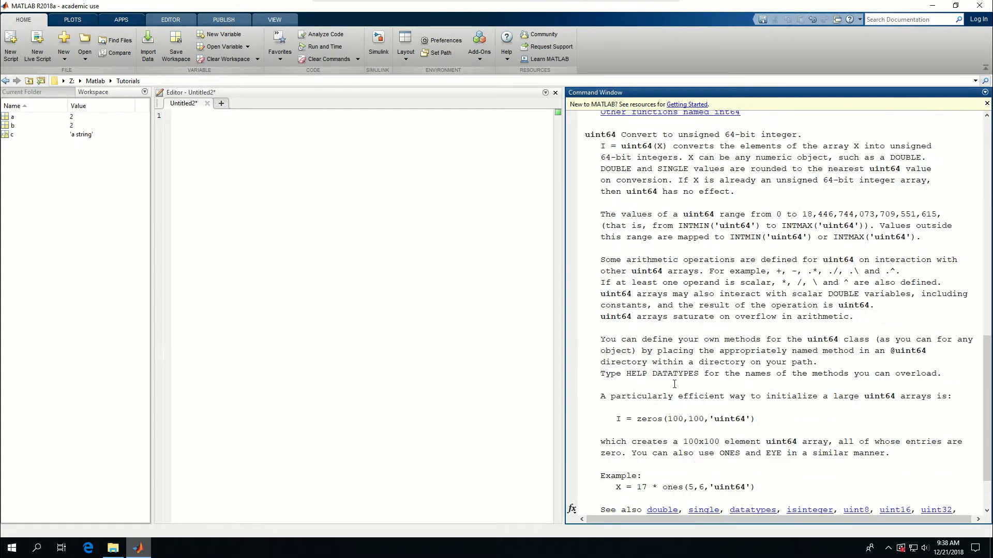
pyautogui.scroll(3)
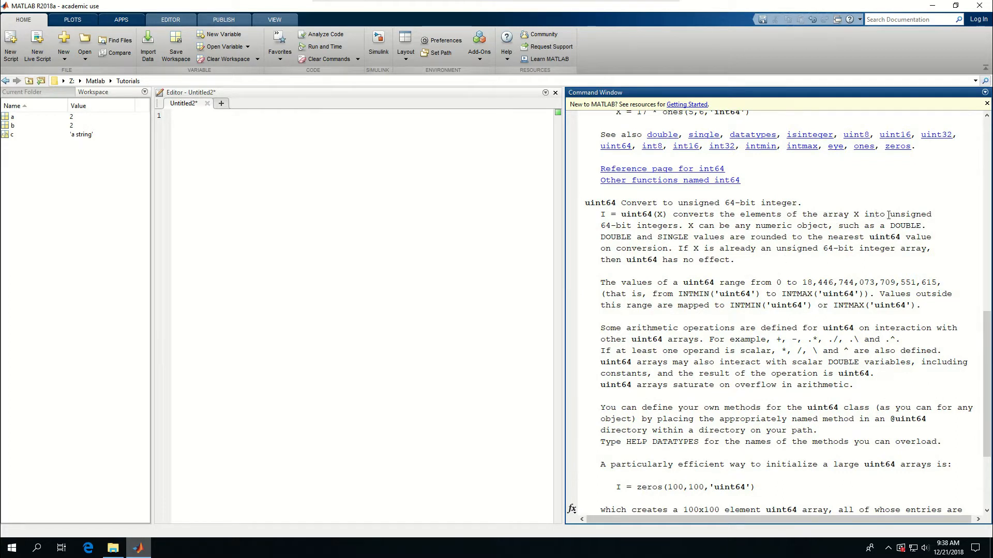
pyautogui.doubleClick(910, 214)
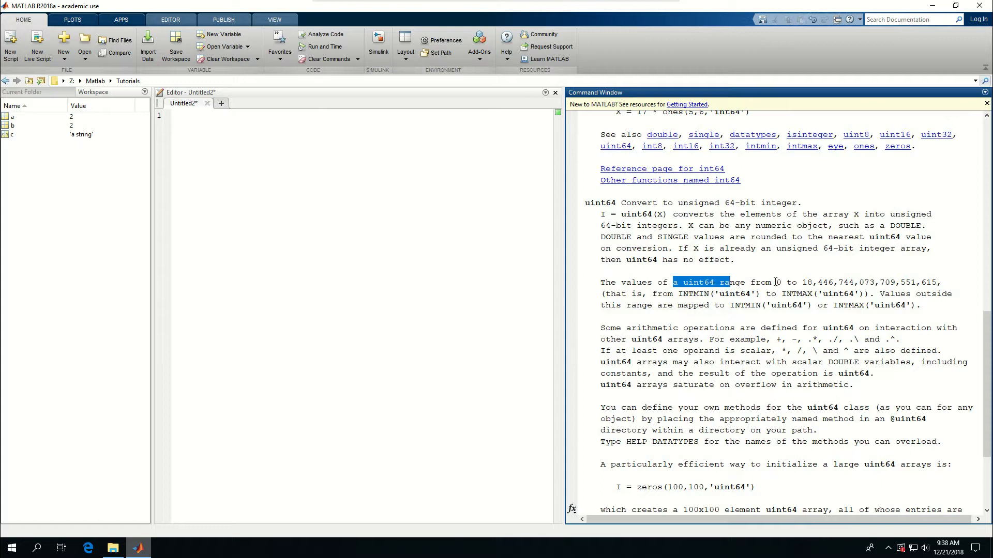
pyautogui.click(778, 282)
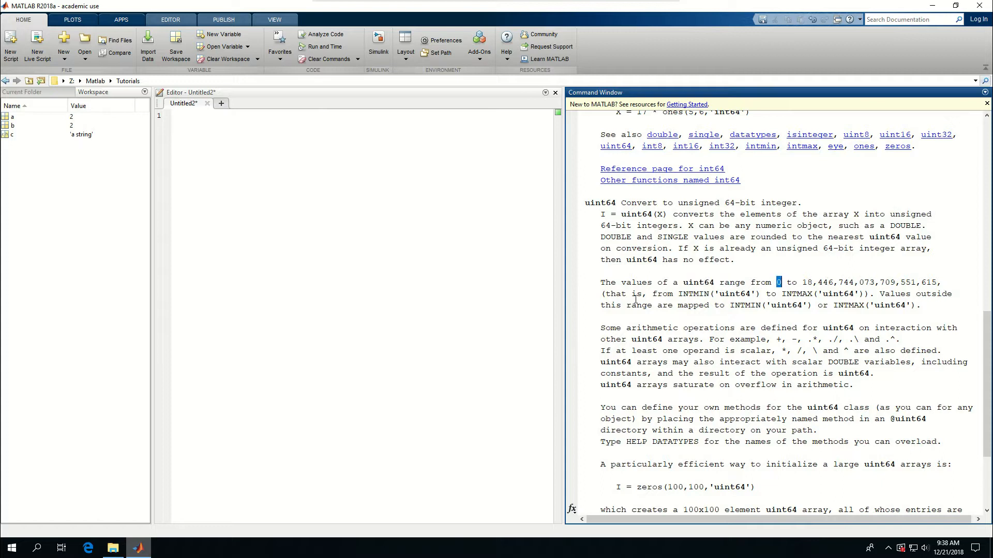
pyautogui.moveTo(678, 298)
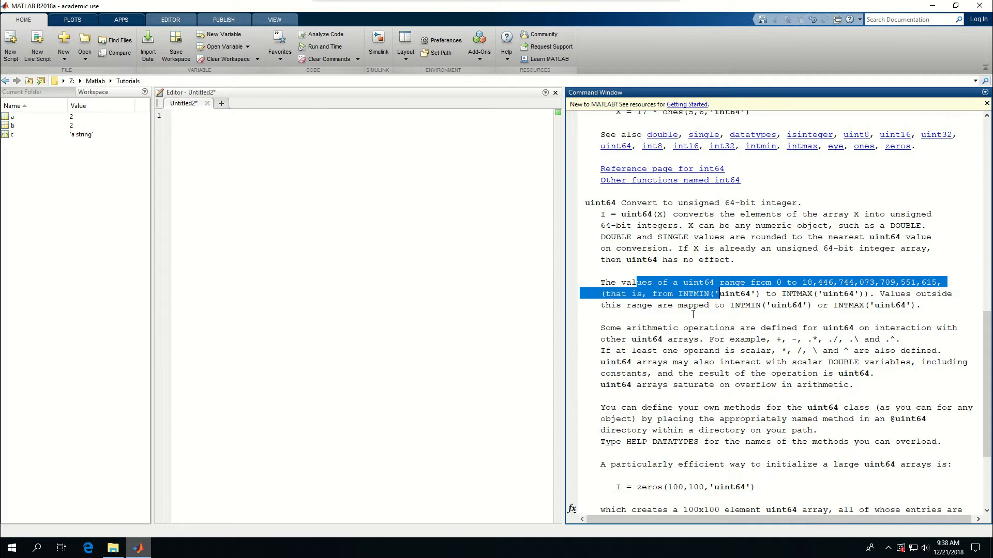
pyautogui.scroll(-3)
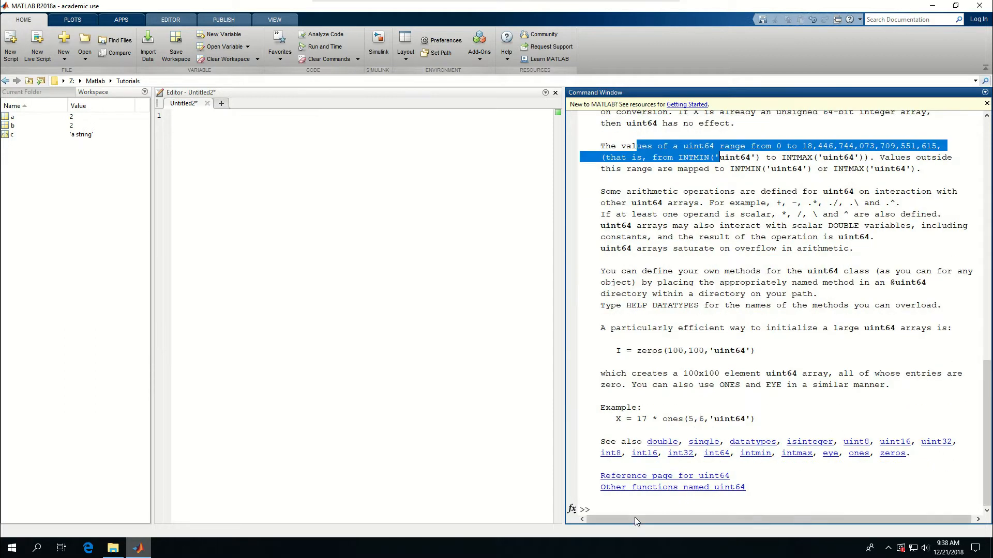
# Store 2.6 in variable b
pyautogui.write('b =')
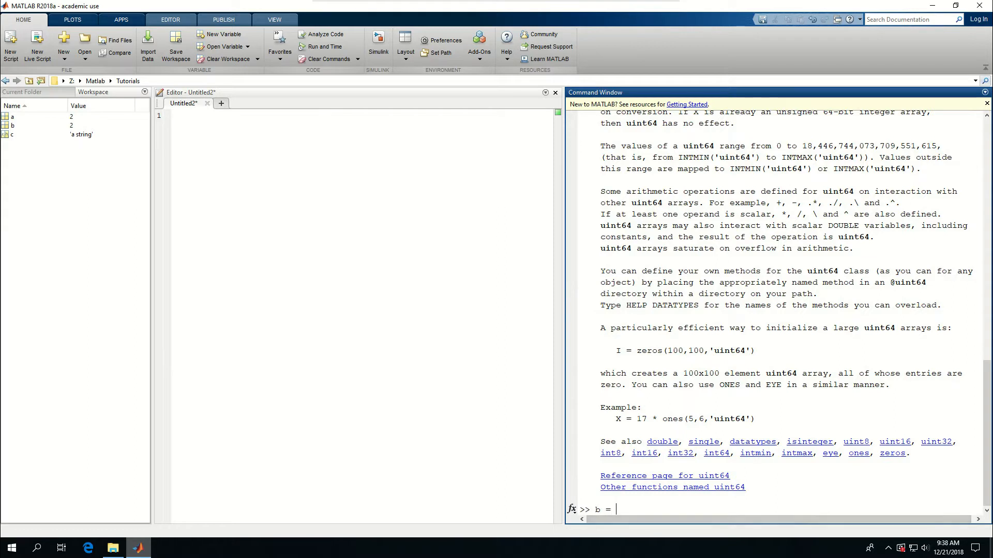
pyautogui.write('2.6')
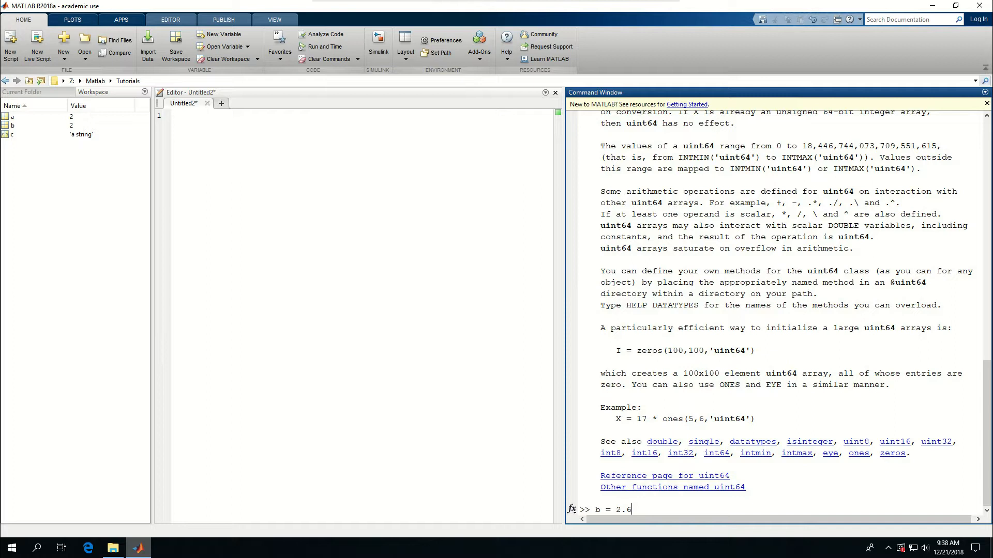
pyautogui.press('Return')
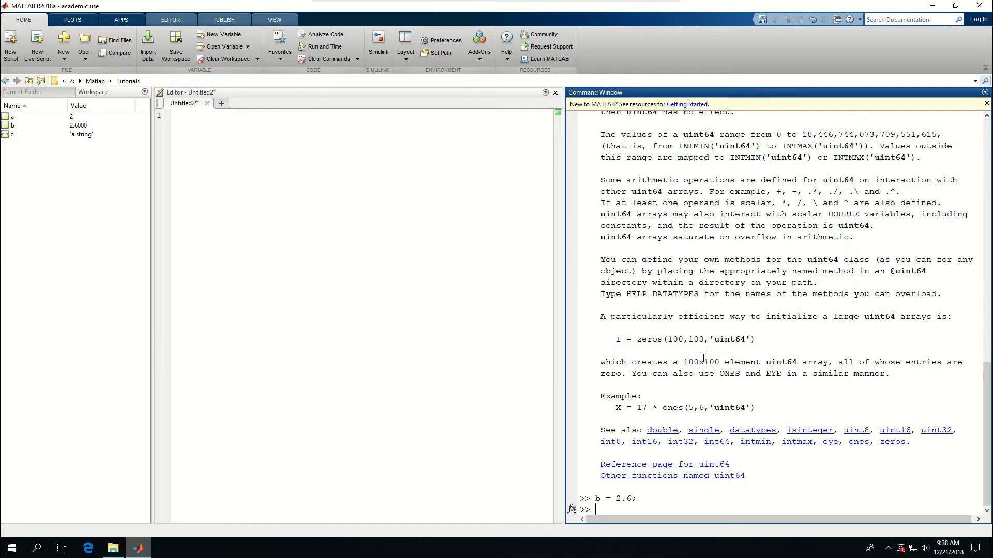
# Confirm b is a double with whos b, then attempt converting it into uint64 d
pyautogui.write('whos(b')
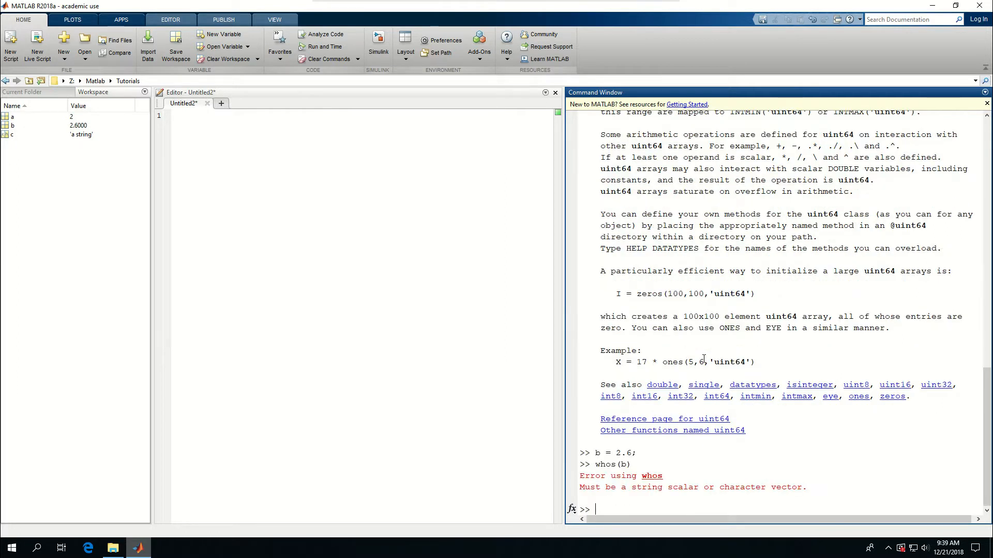
pyautogui.write('whos')
pyautogui.write('unit64(')
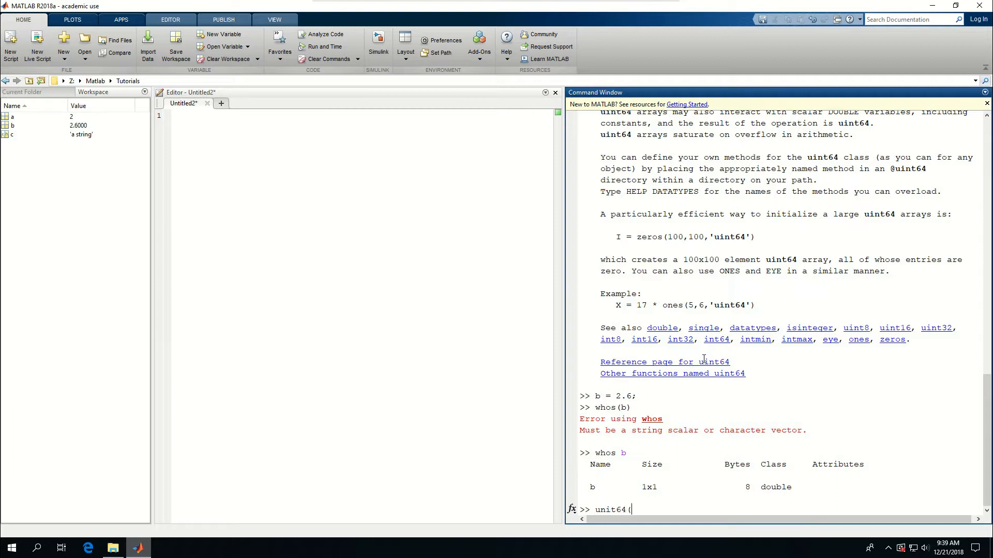
pyautogui.write('b)')
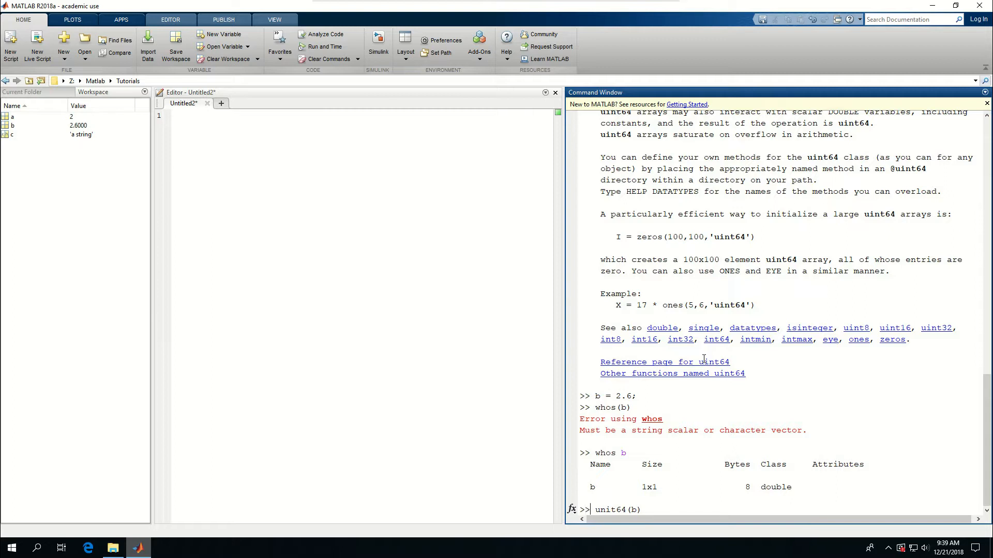
pyautogui.write('d =')
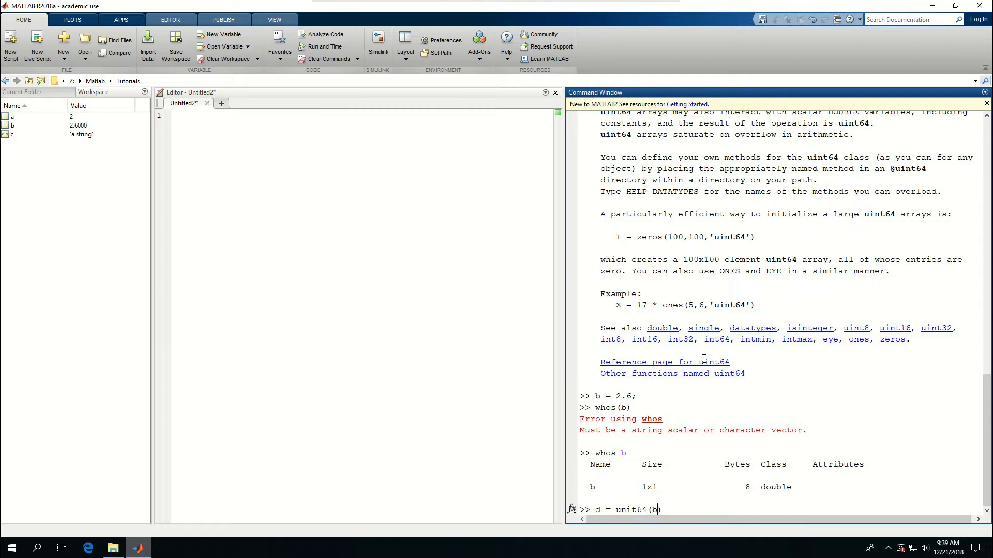
pyautogui.write(';')
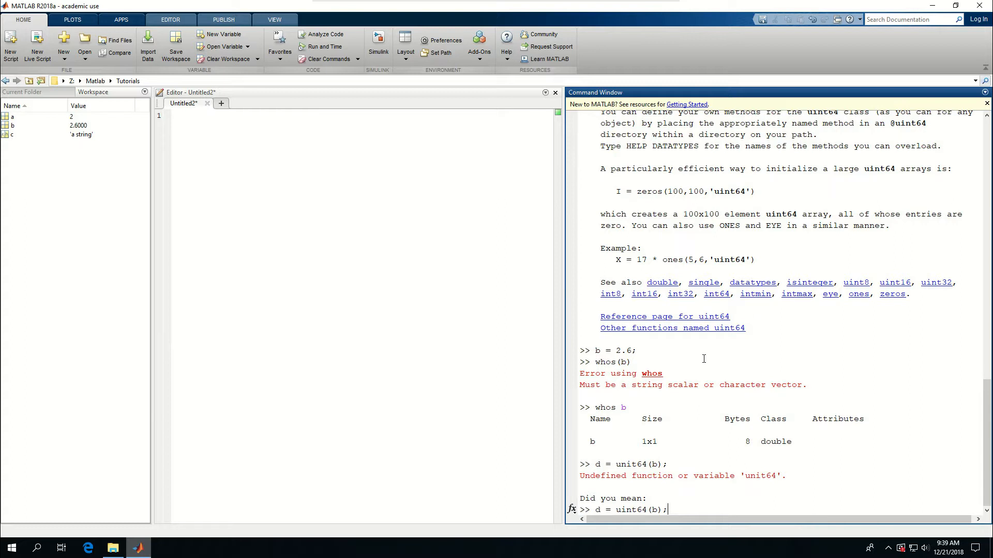
pyautogui.moveTo(621, 465)
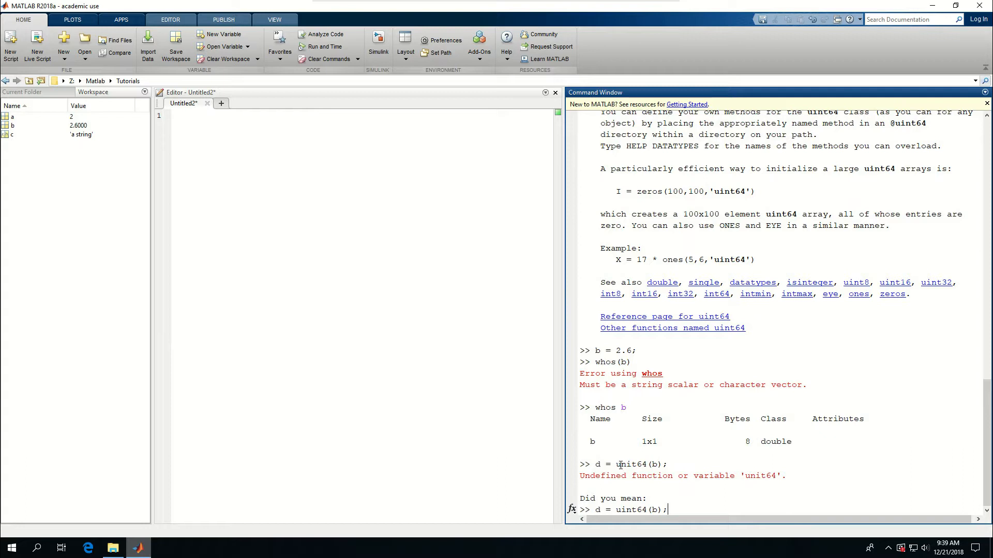
pyautogui.moveTo(868, 547)
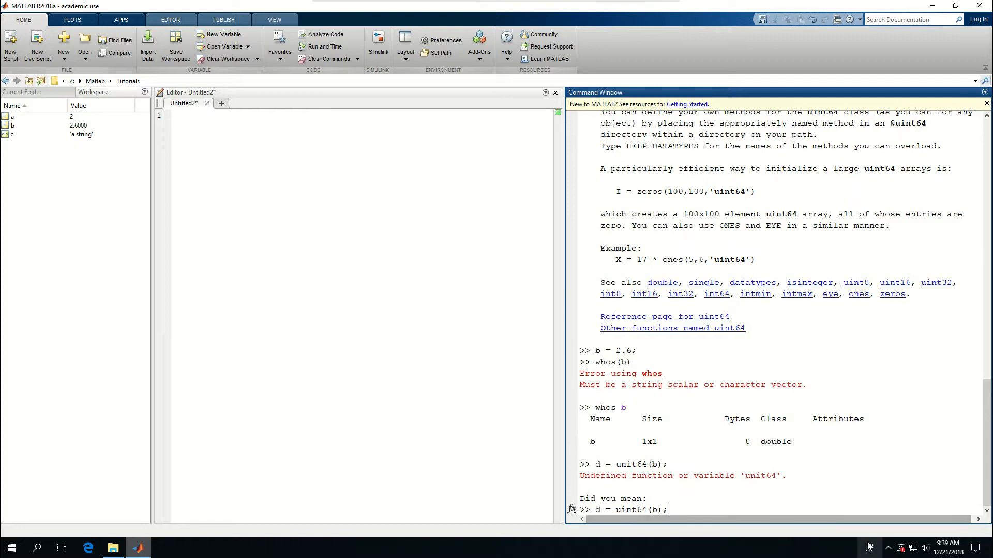
pyautogui.moveTo(780, 457)
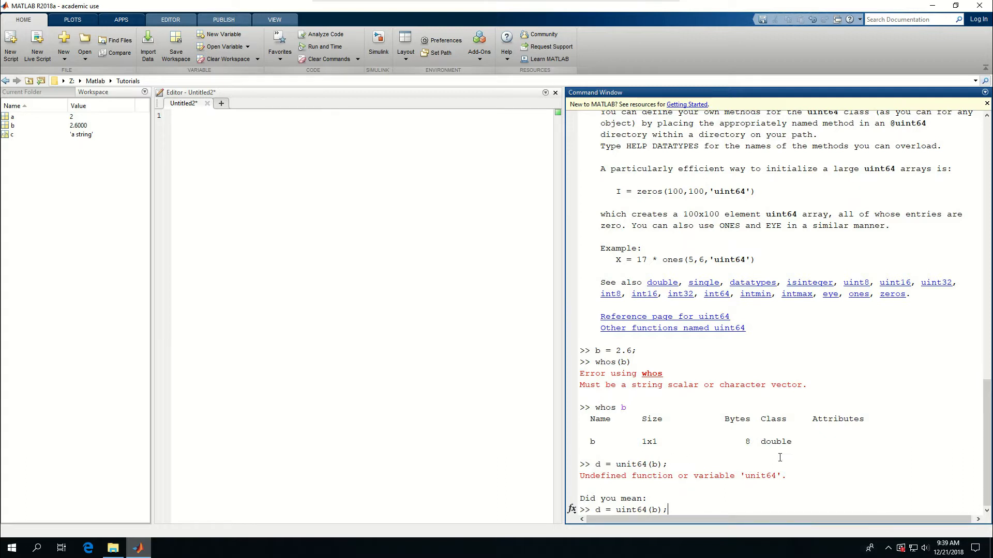
pyautogui.moveTo(691, 509)
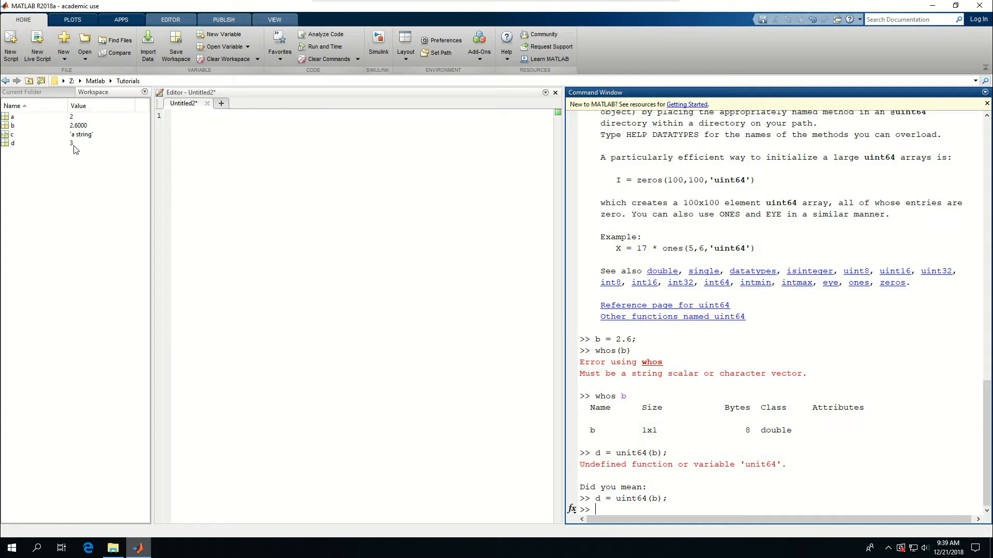
pyautogui.moveTo(685, 472)
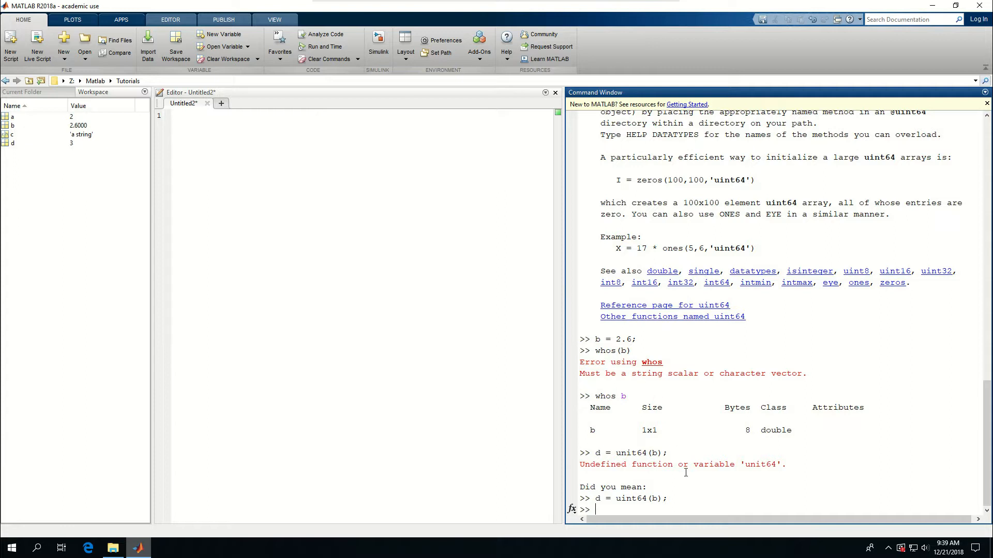
pyautogui.moveTo(700, 494)
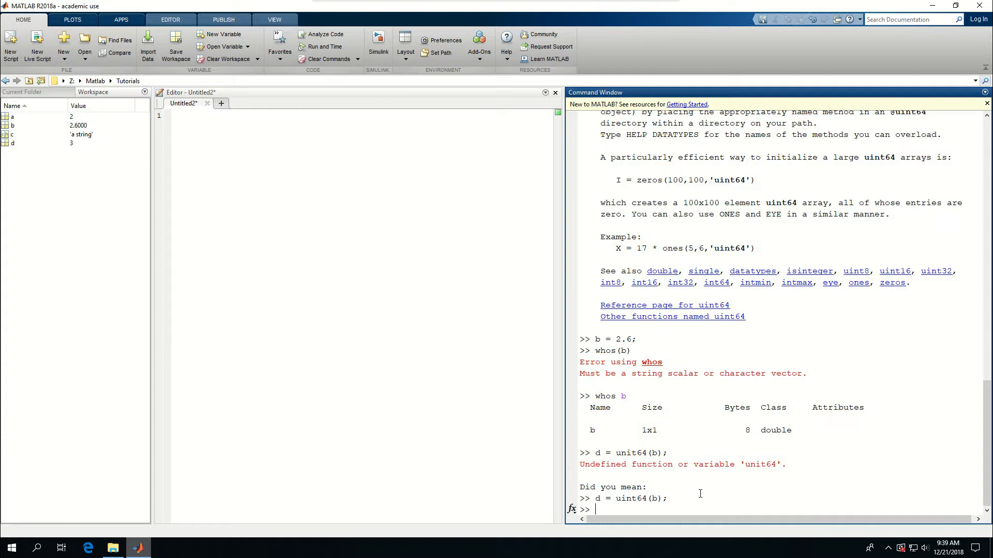
pyautogui.moveTo(705, 489)
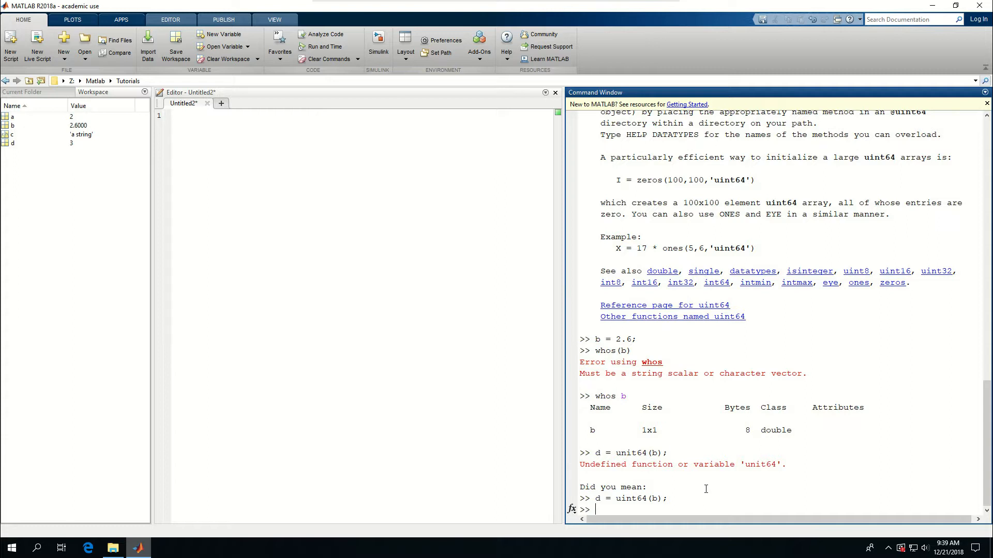
# Run whos and highlight d's size and 8 bytes in the uint64 listing
pyautogui.write('whos')
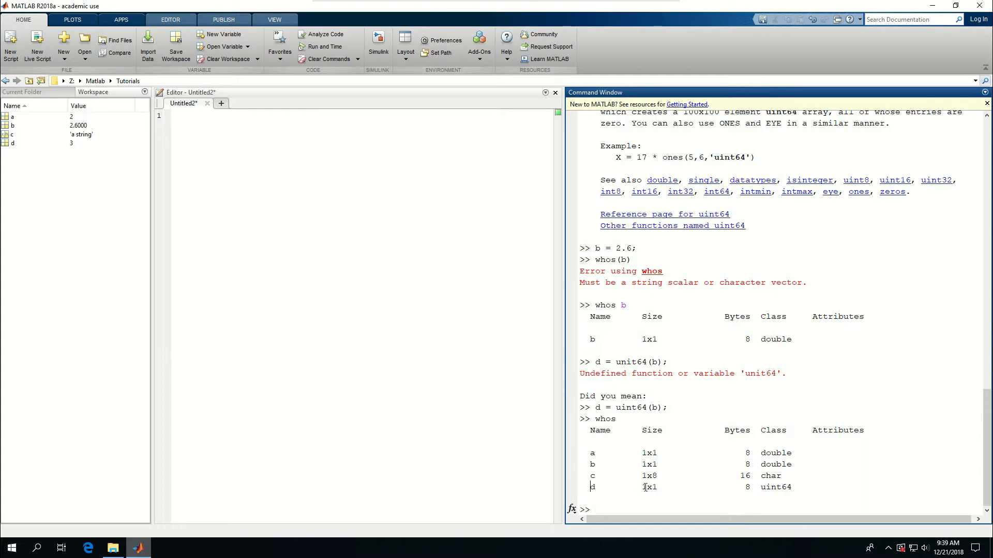
pyautogui.doubleClick(648, 487)
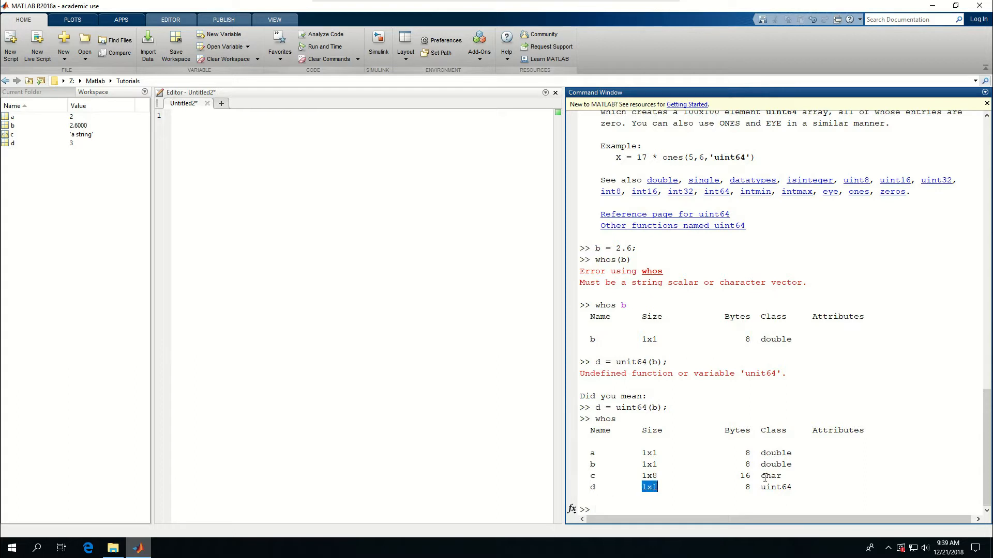
pyautogui.click(745, 488)
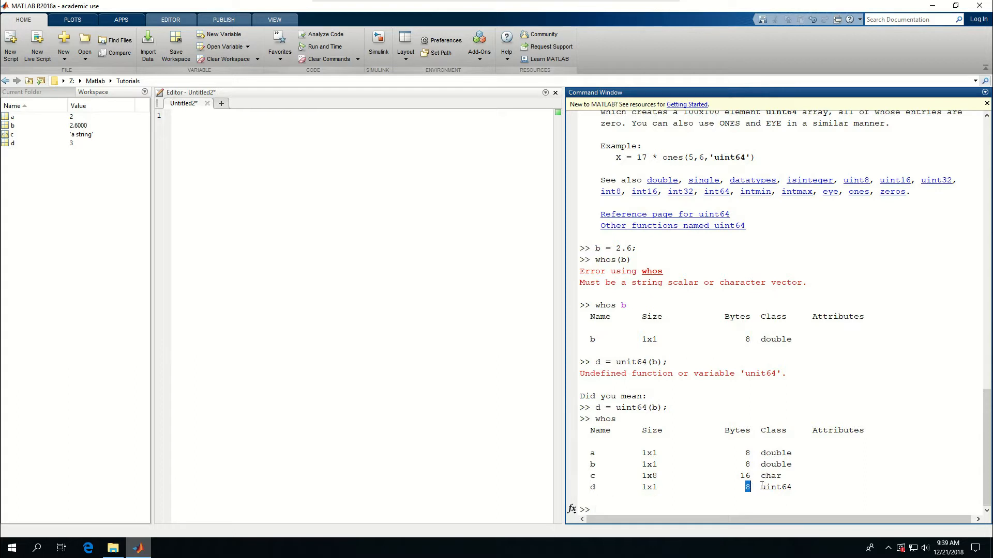
pyautogui.doubleClick(775, 487)
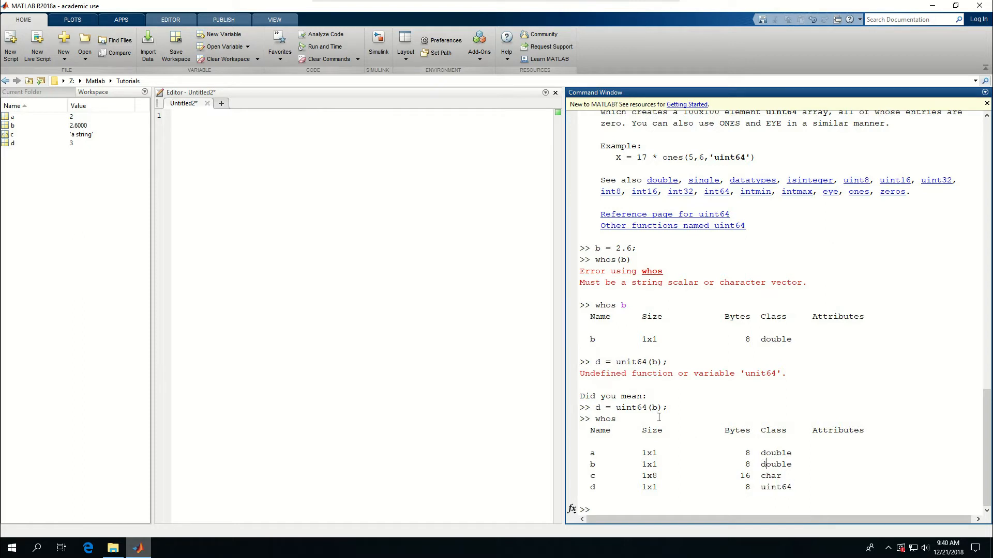
pyautogui.moveTo(758, 237)
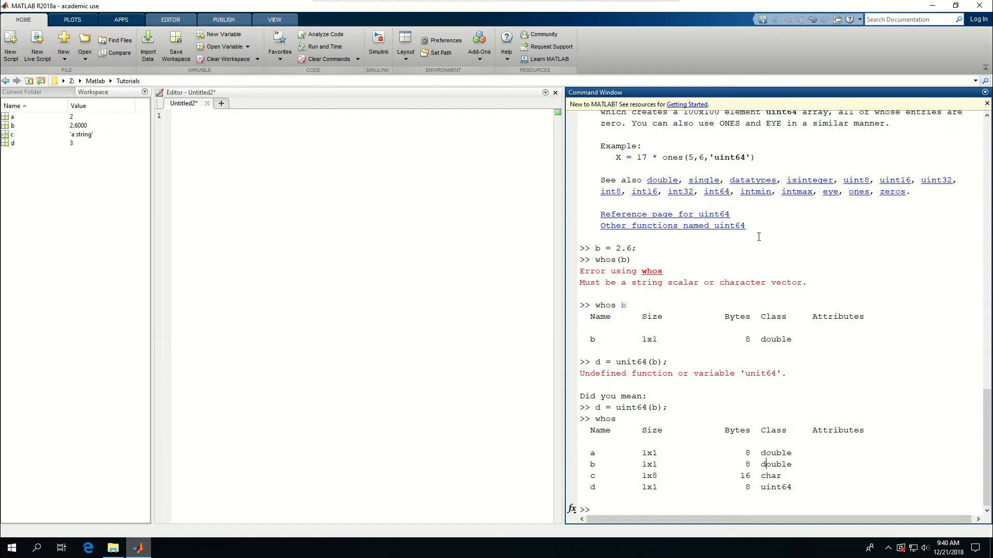
pyautogui.moveTo(706, 172)
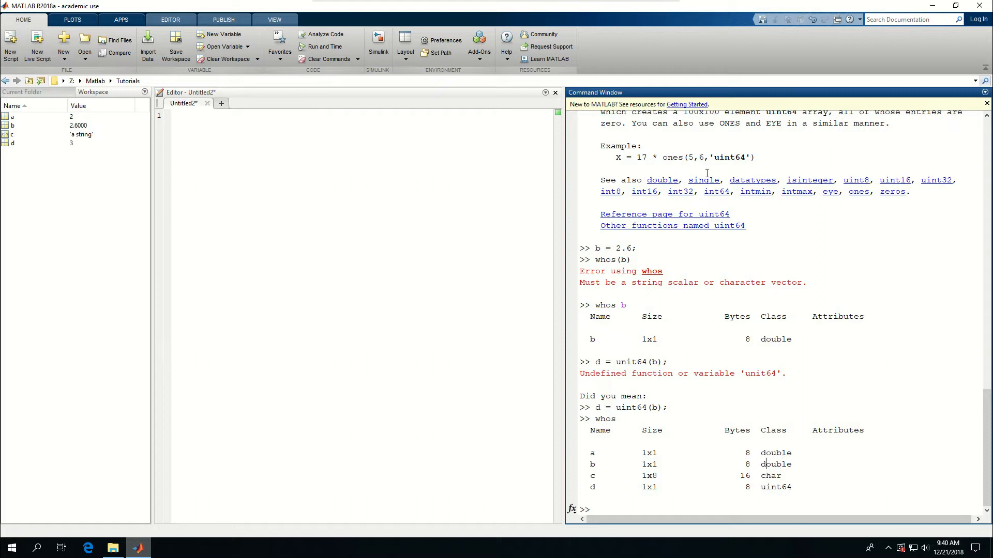
# Scroll up and down through the long data types help listing
pyautogui.scroll(3)
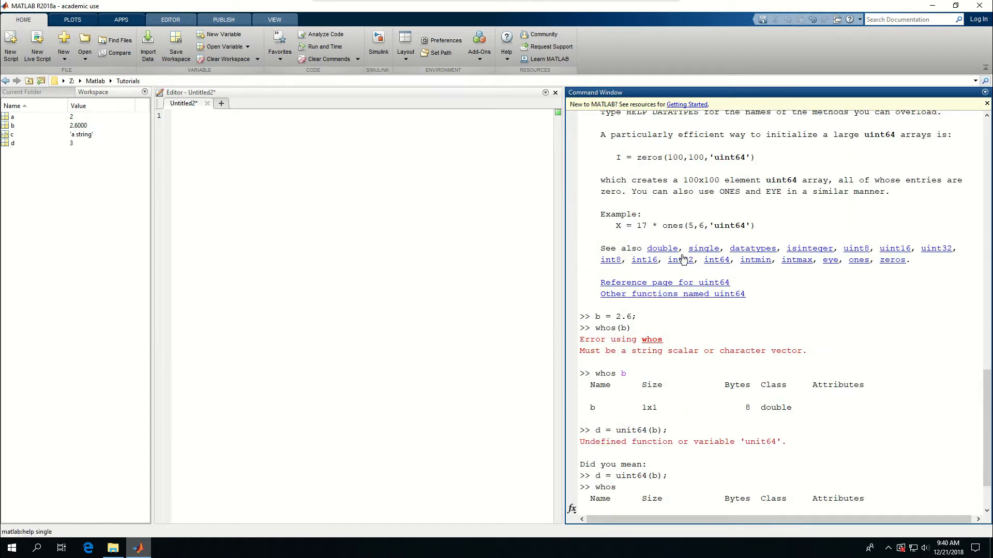
pyautogui.moveTo(753, 248)
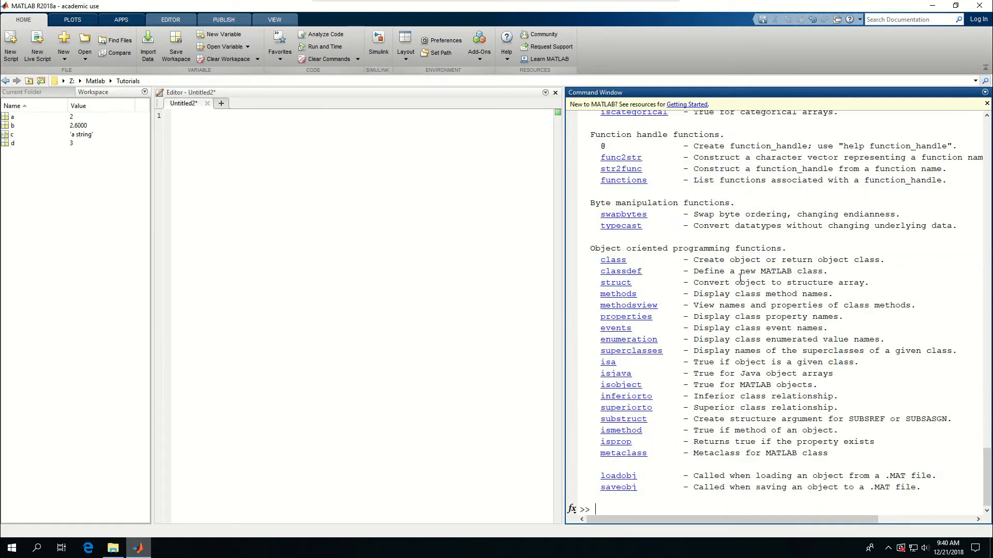
pyautogui.scroll(3)
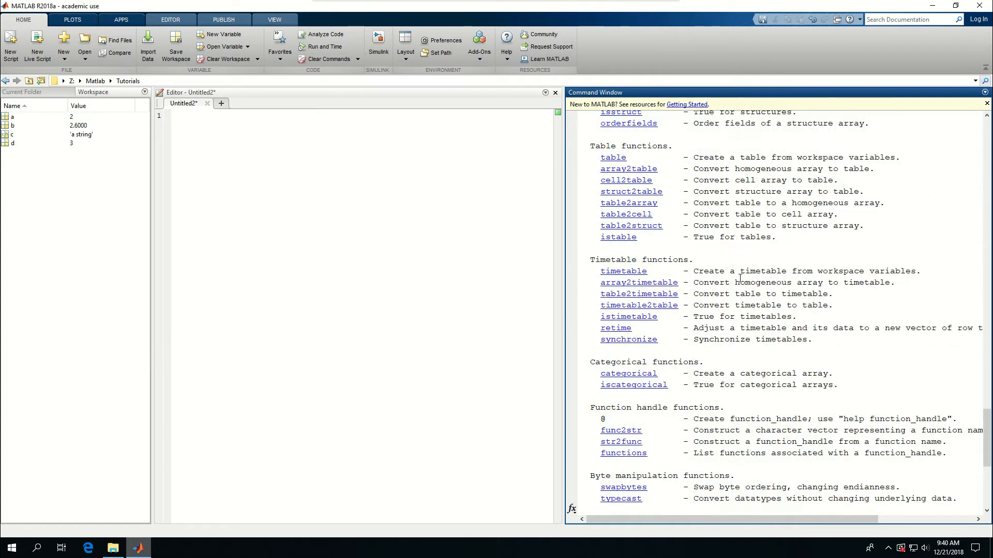
pyautogui.scroll(3)
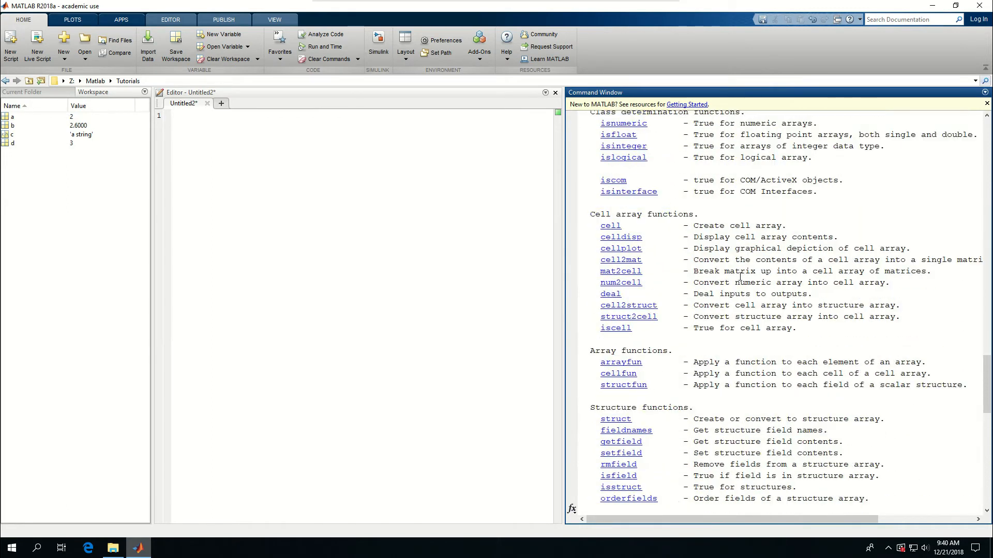
pyautogui.scroll(3)
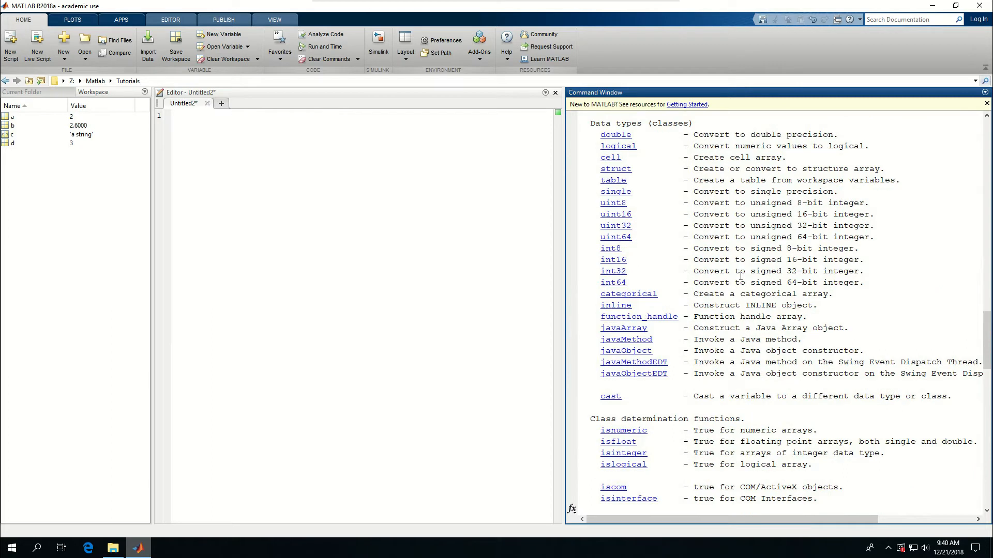
pyautogui.moveTo(623, 146)
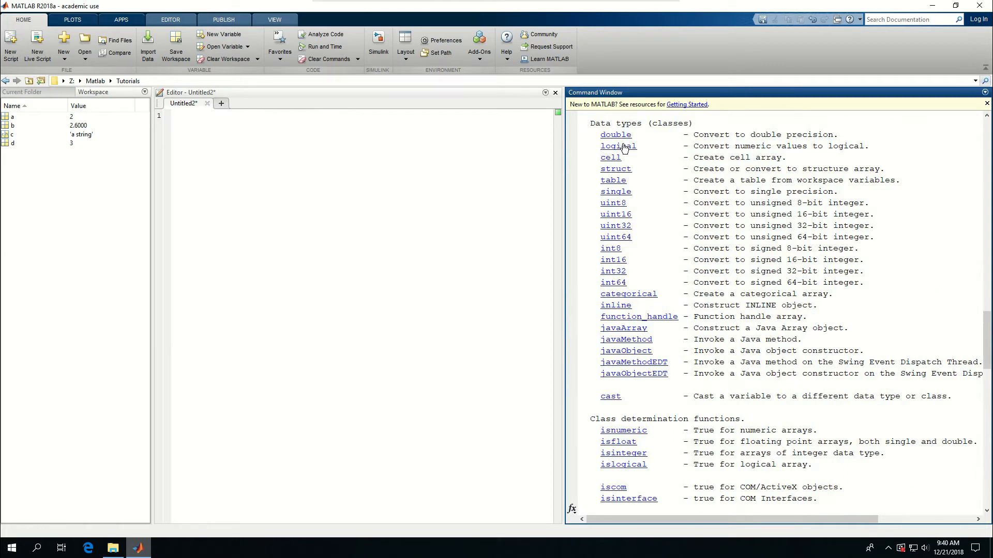
pyautogui.moveTo(606, 181)
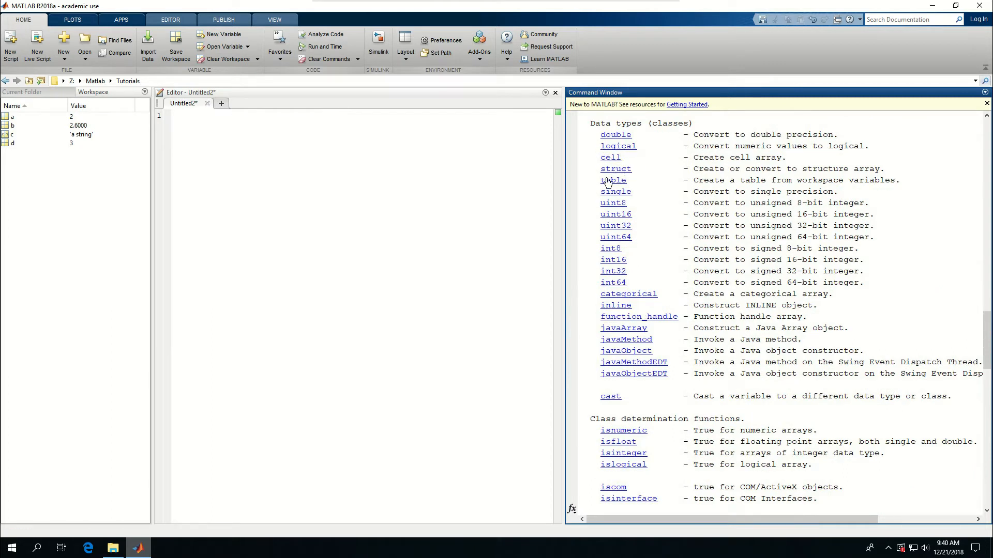
pyautogui.moveTo(612, 282)
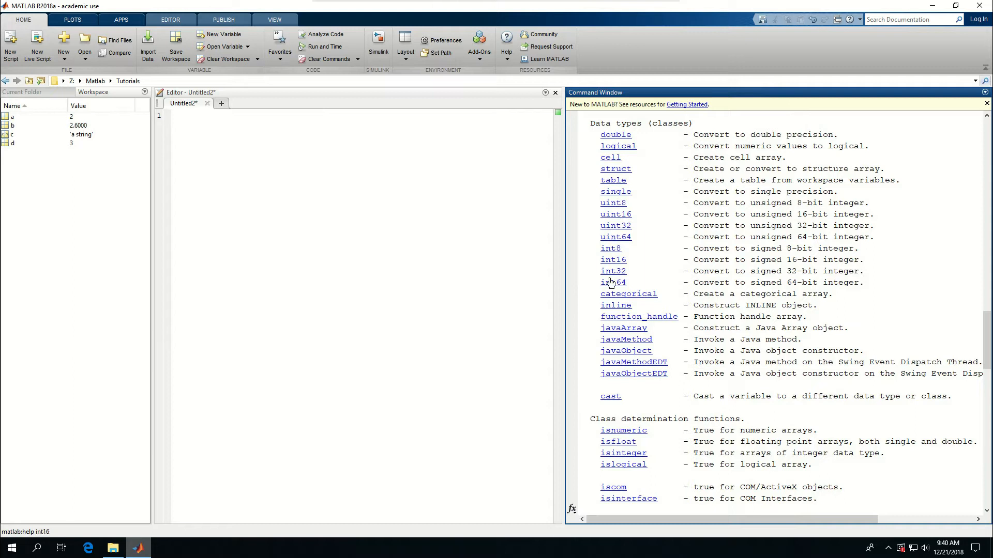
pyautogui.moveTo(633, 362)
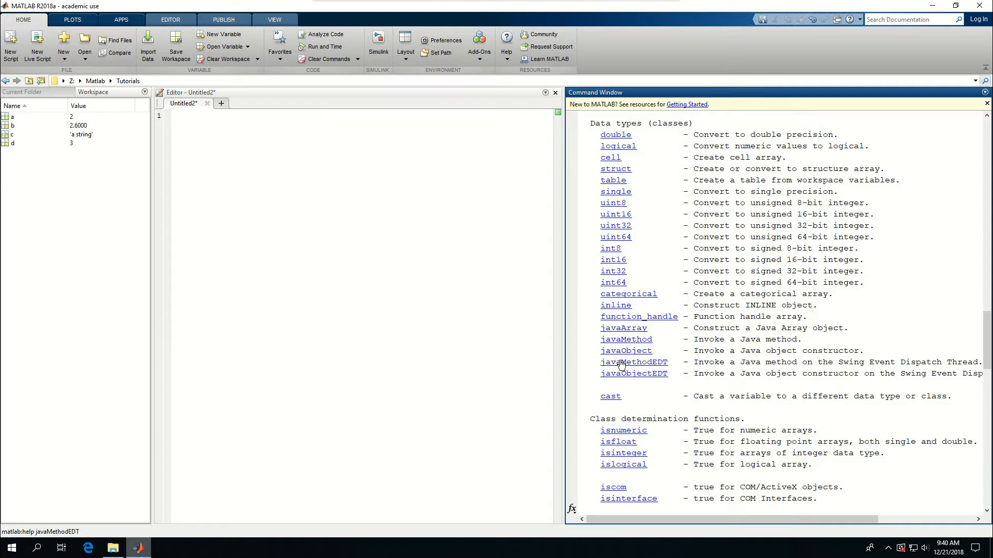
pyautogui.scroll(-3)
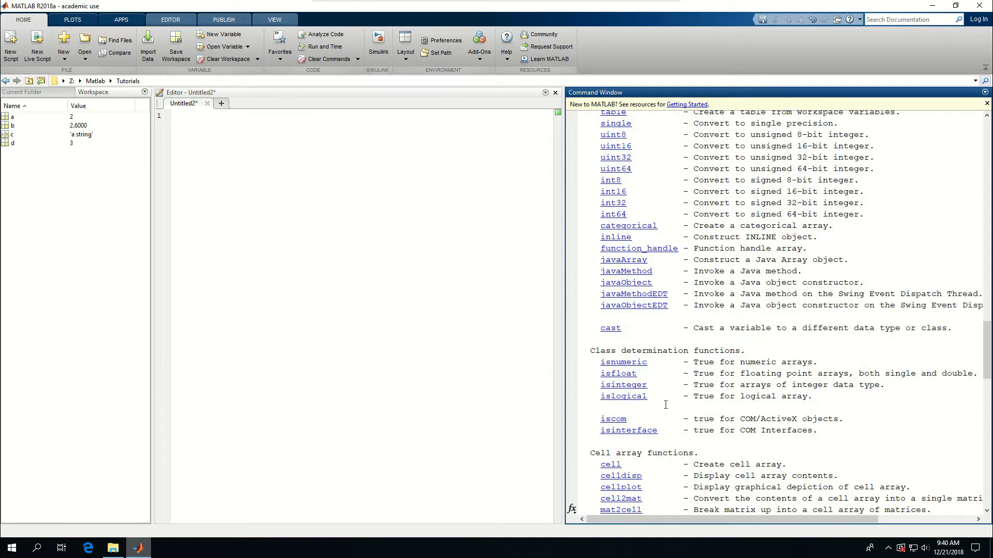
pyautogui.scroll(-3)
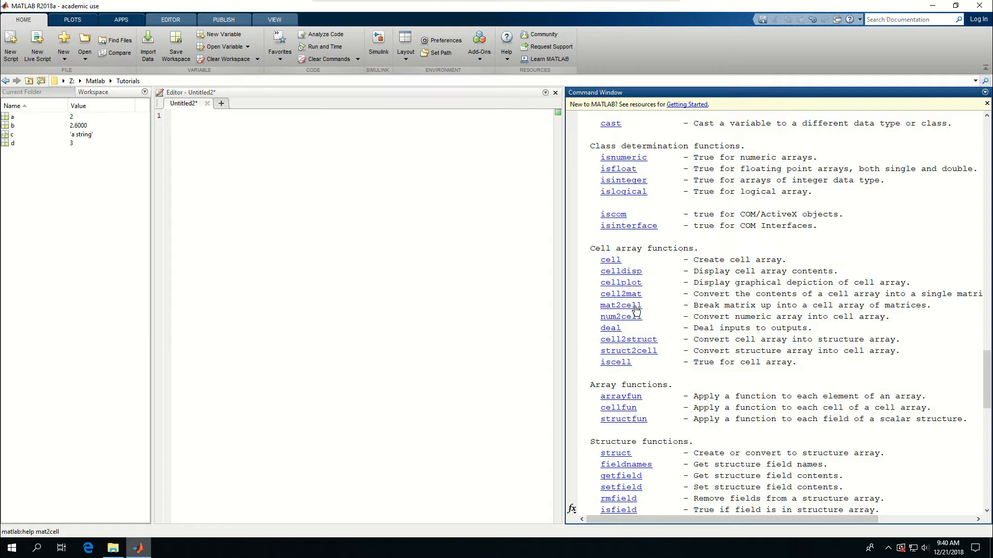
pyautogui.moveTo(671, 311)
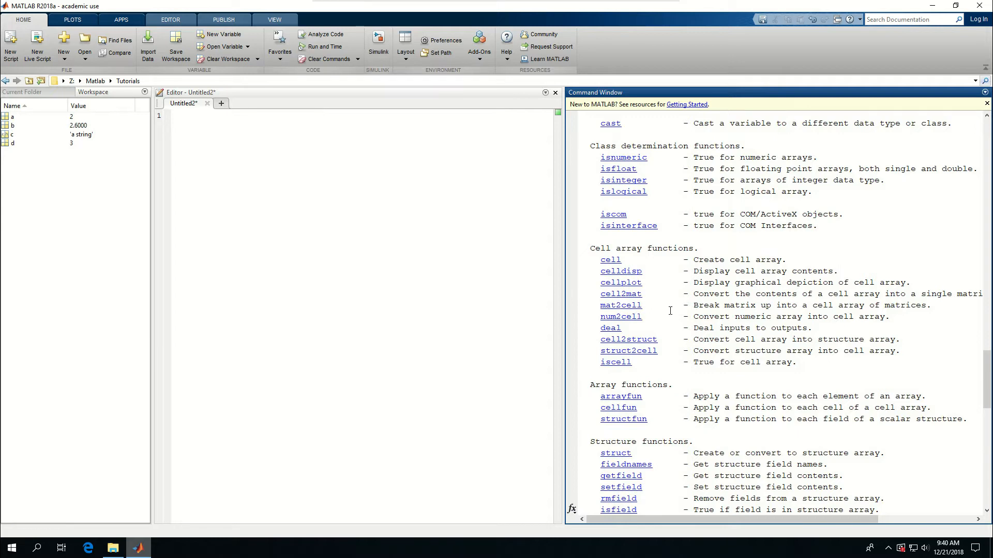
pyautogui.scroll(-3)
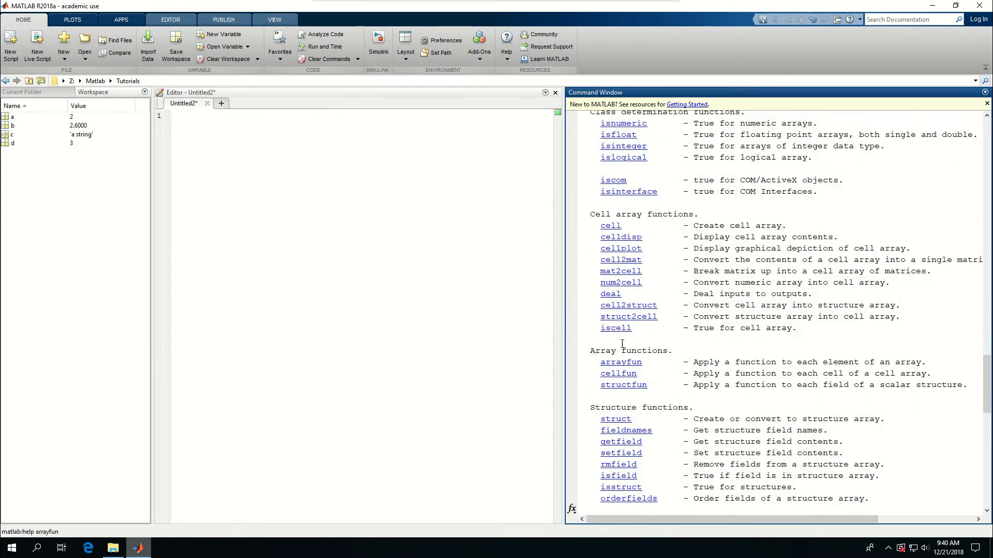
pyautogui.scroll(-3)
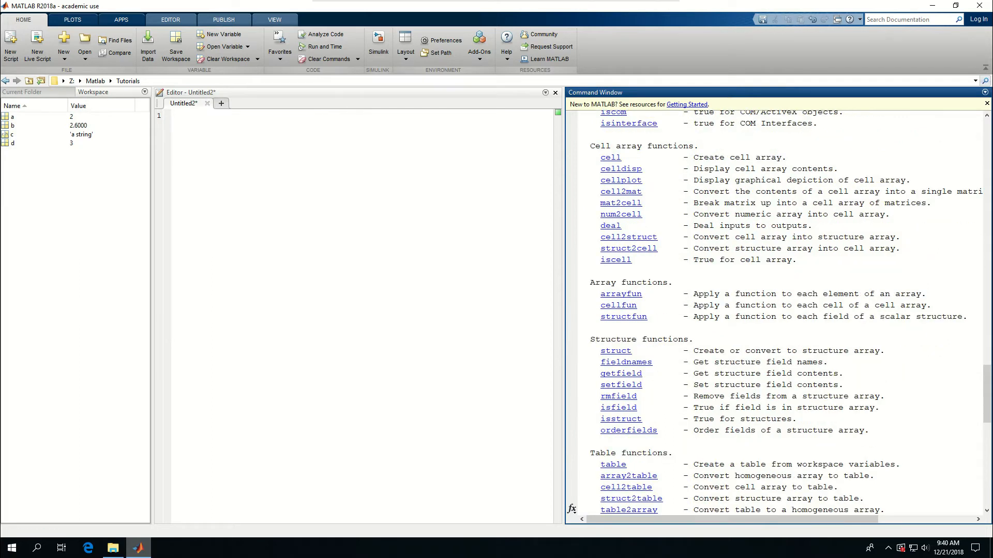
pyautogui.scroll(-3)
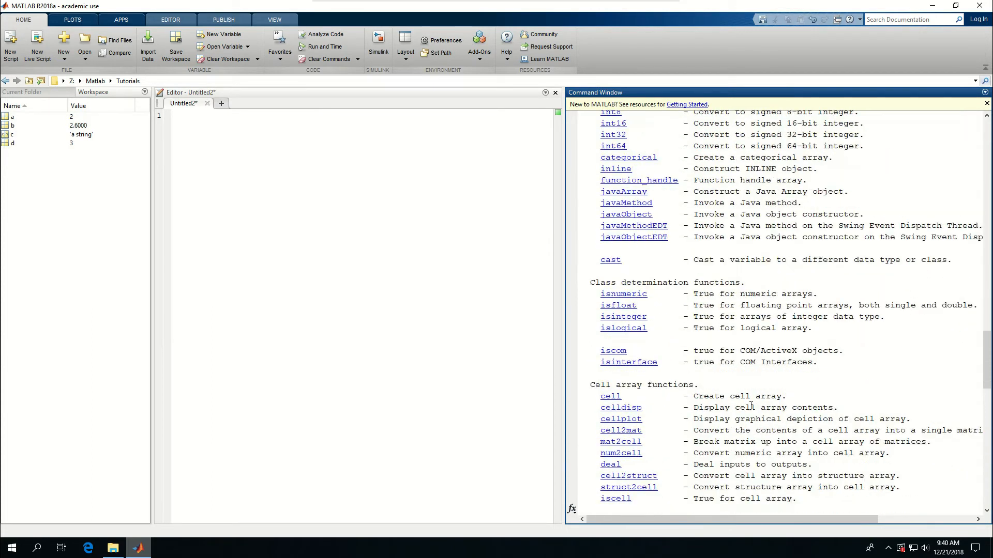
pyautogui.scroll(3)
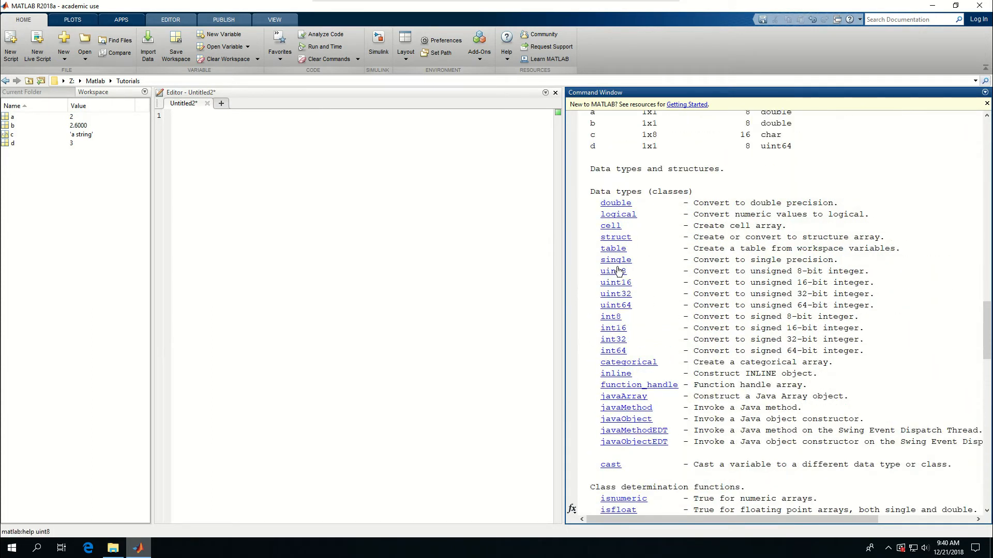
pyautogui.scroll(-3)
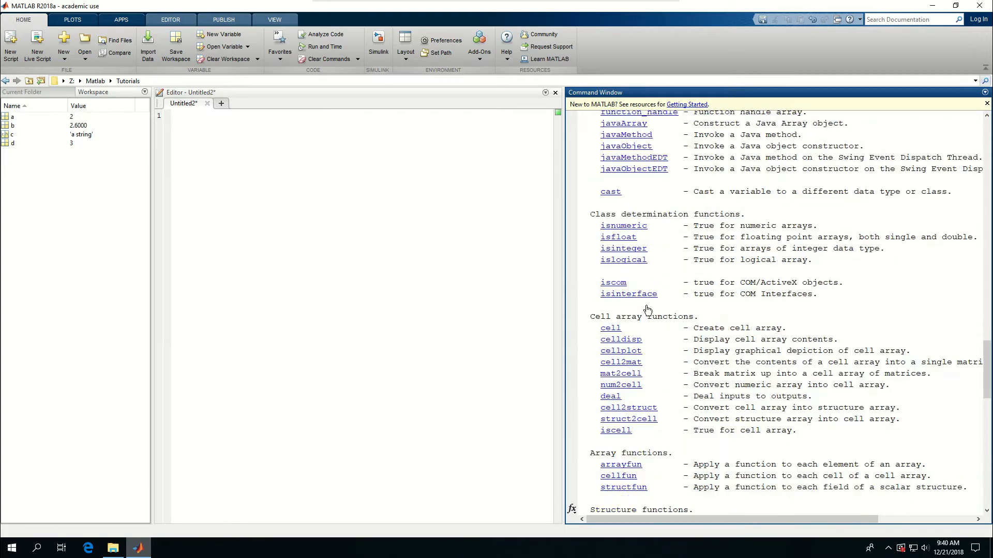
pyautogui.scroll(-3)
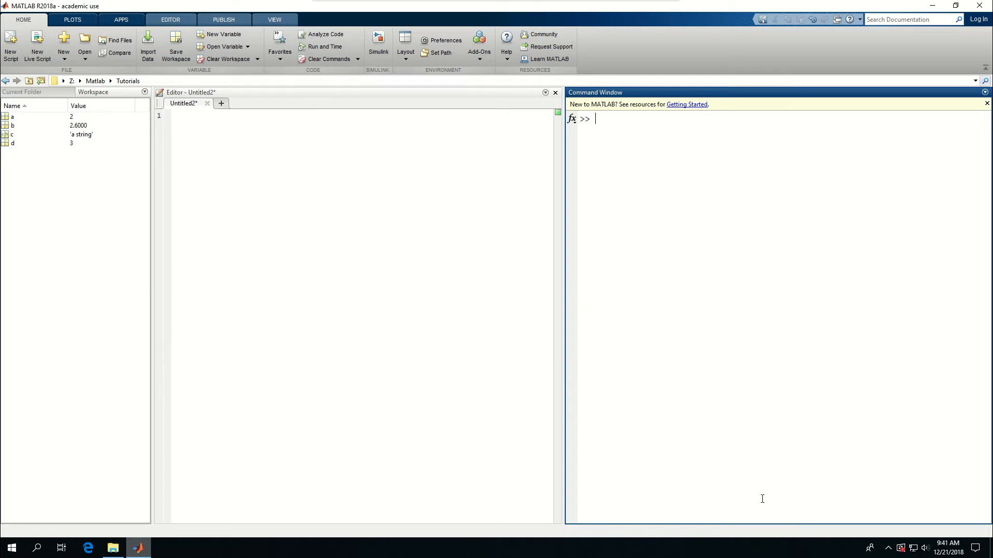
# Assign t = true, accepting MATLAB's suggested fix after the capitalized True errors
pyautogui.write('t')
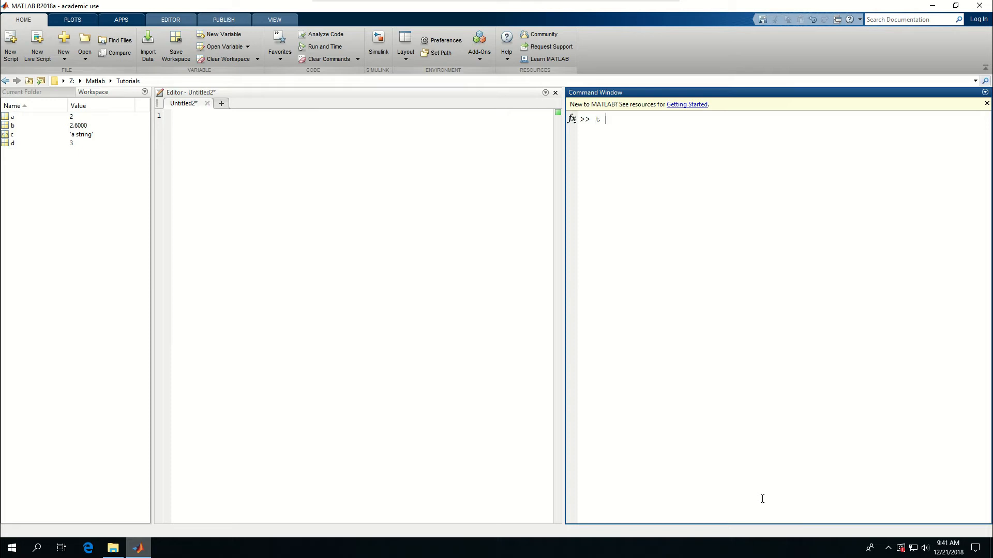
pyautogui.write('= tru')
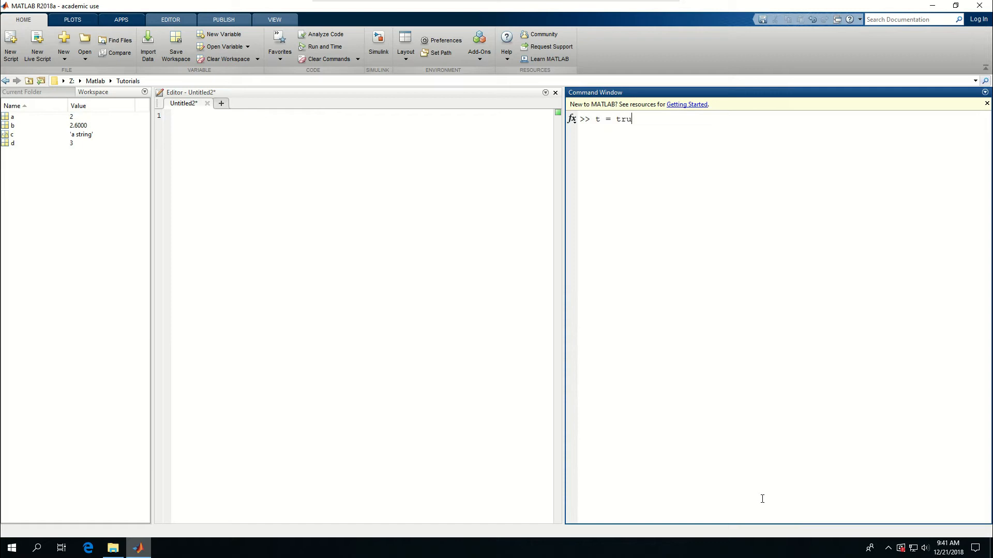
pyautogui.write('e')
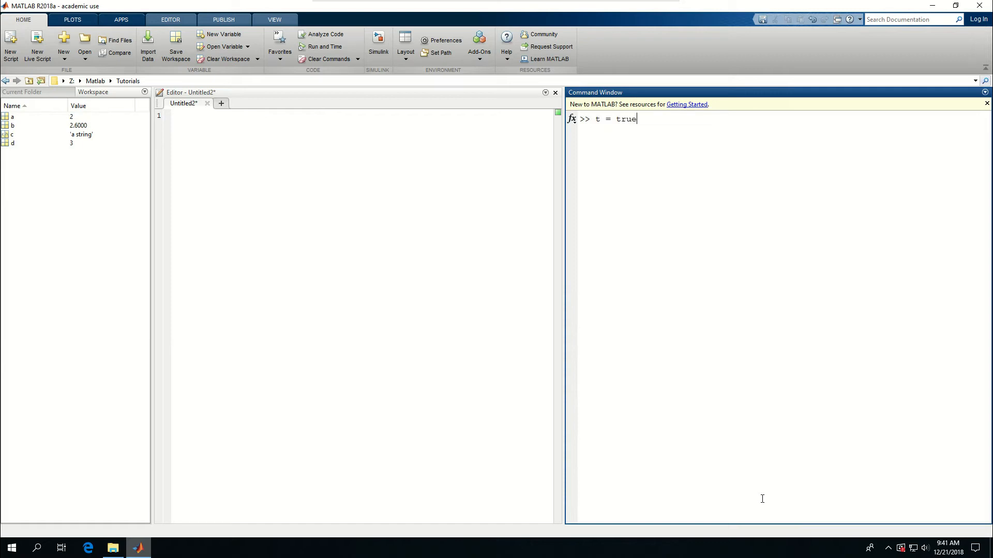
pyautogui.press('Backspace')
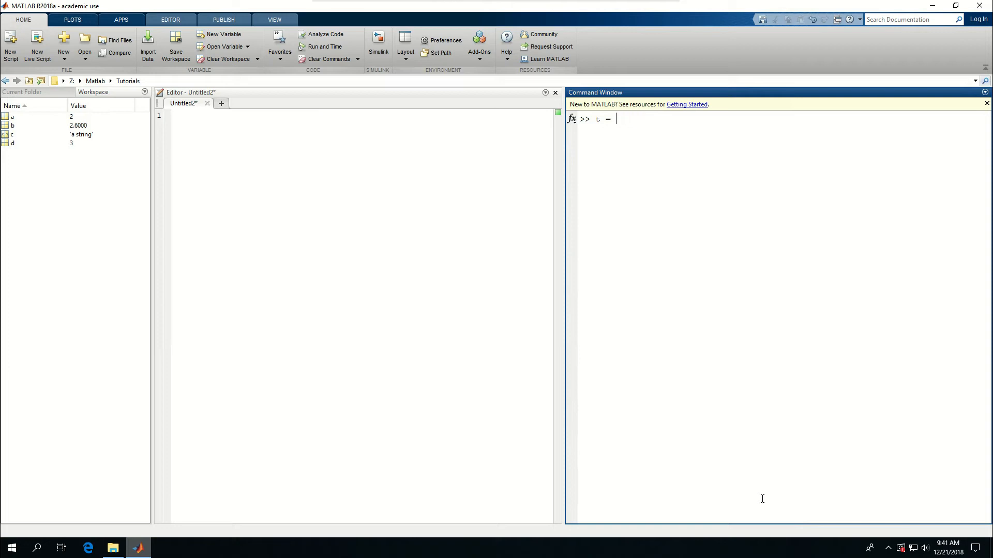
pyautogui.write('True')
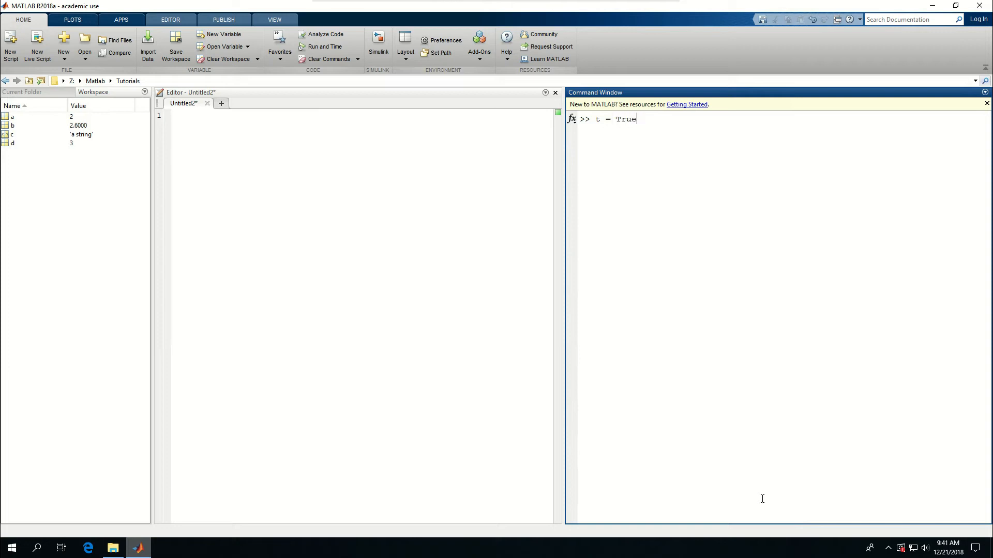
pyautogui.write(';')
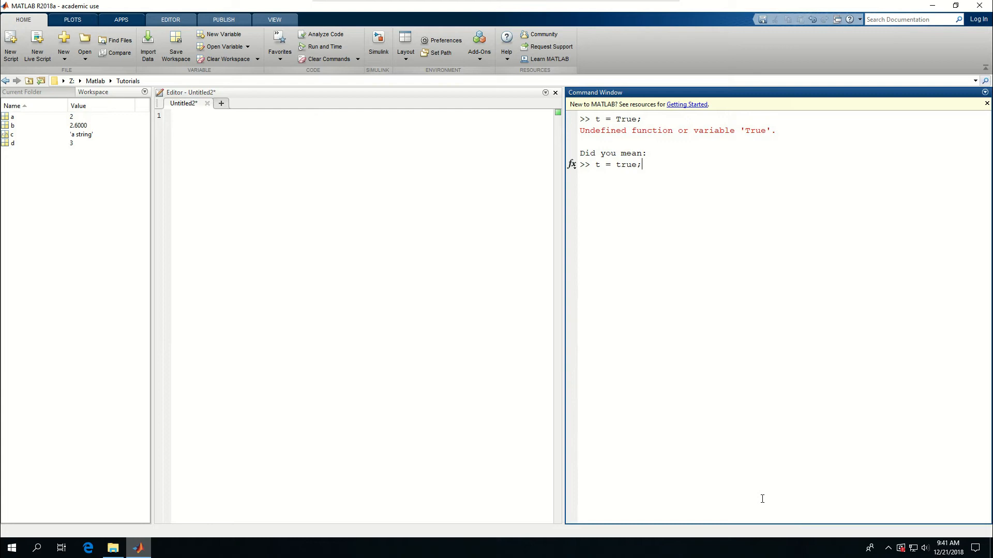
pyautogui.press('Return')
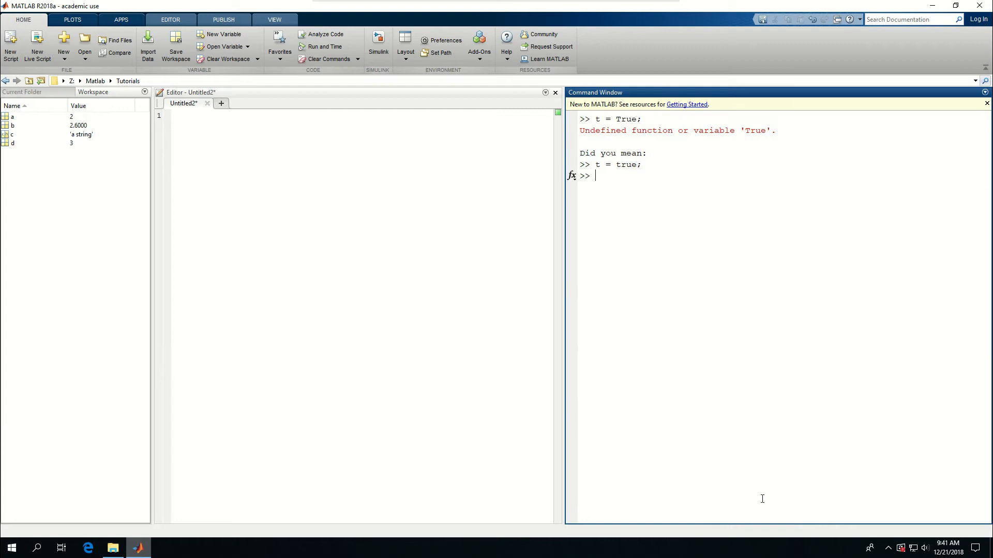
pyautogui.press('Return')
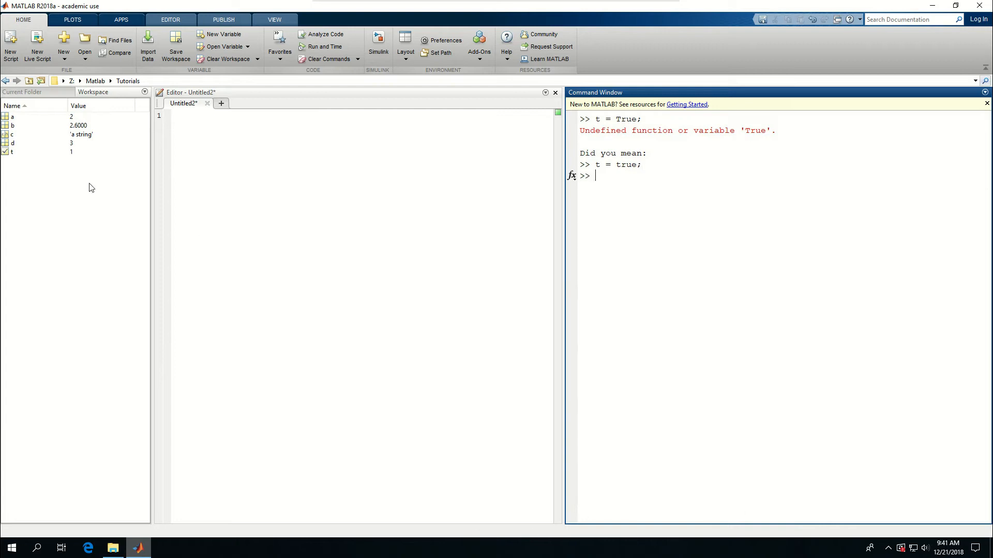
pyautogui.moveTo(76, 156)
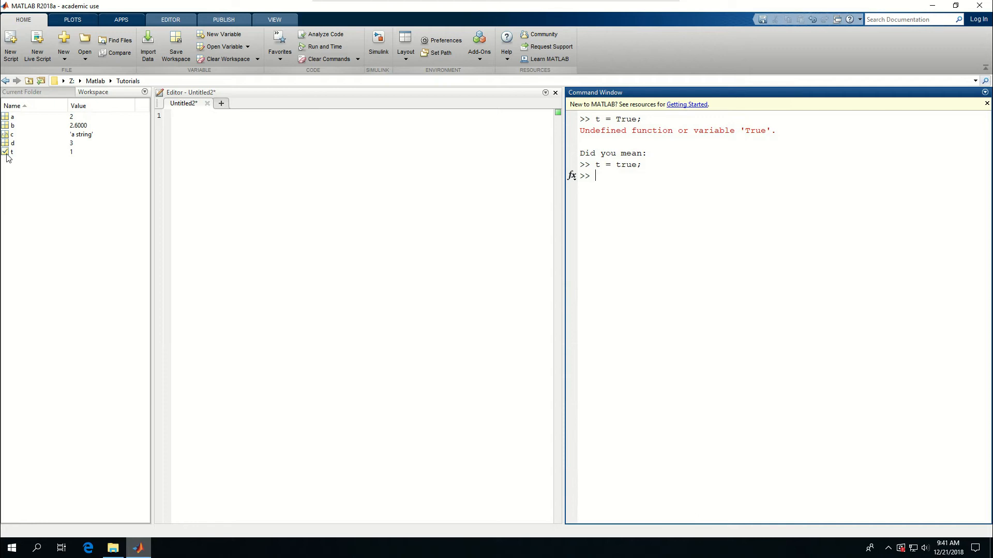
pyautogui.moveTo(11, 152)
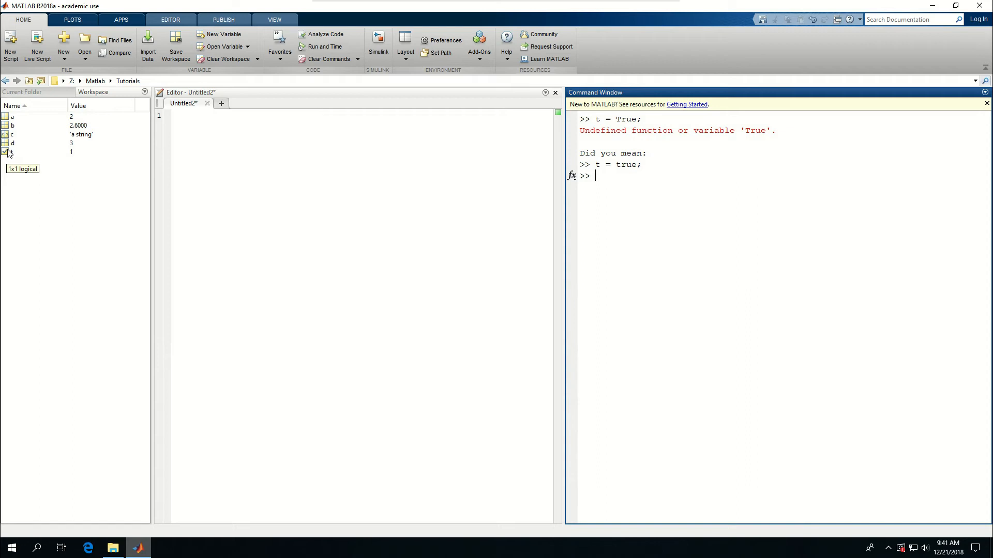
pyautogui.moveTo(635, 210)
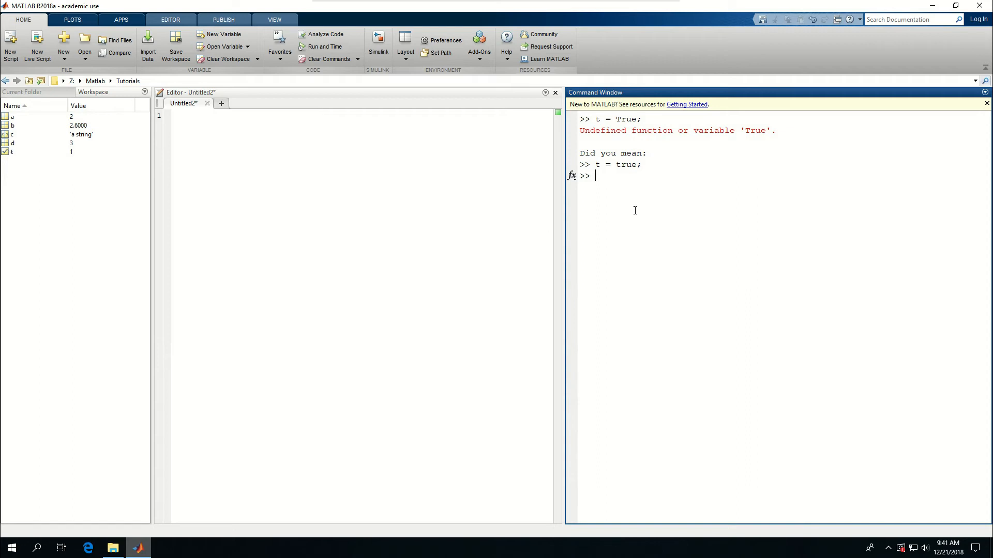
# Assign the logical value false to variable f in the Command Window
pyautogui.write('f =')
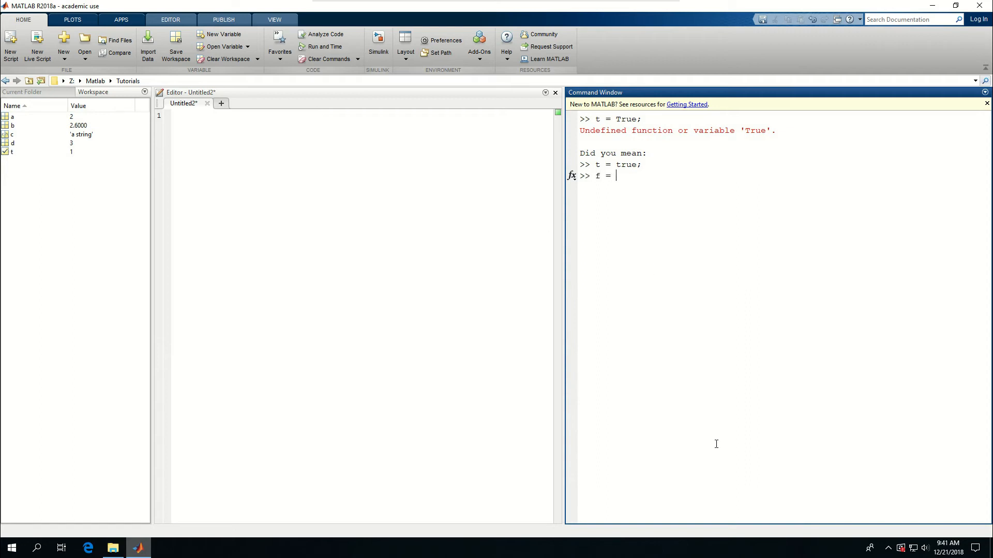
pyautogui.write('false')
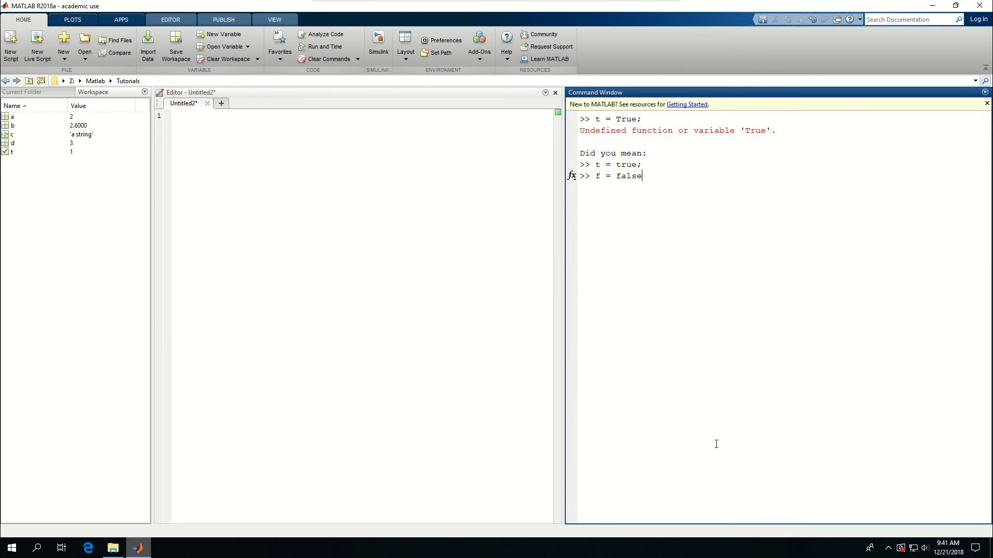
pyautogui.press('Return')
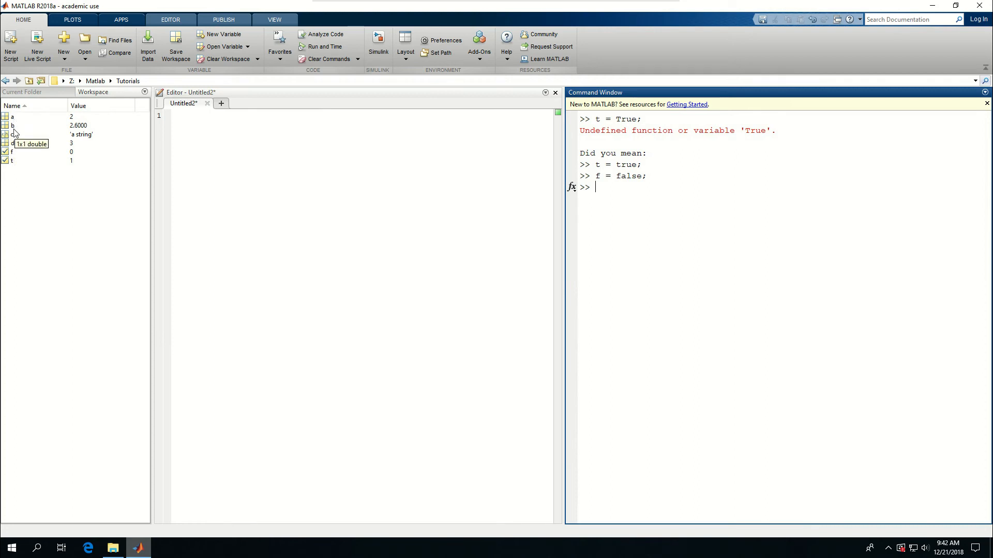
pyautogui.moveTo(11, 152)
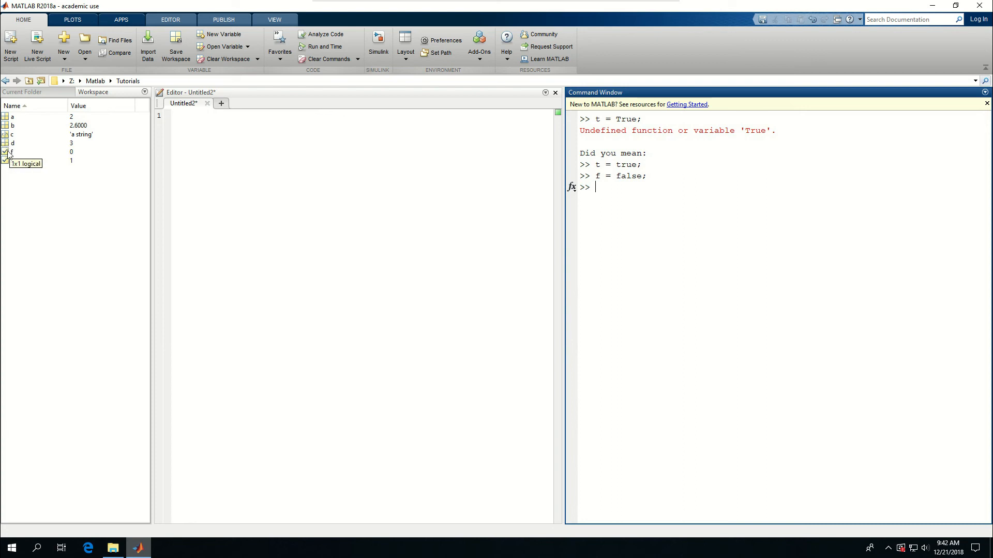
pyautogui.moveTo(318, 248)
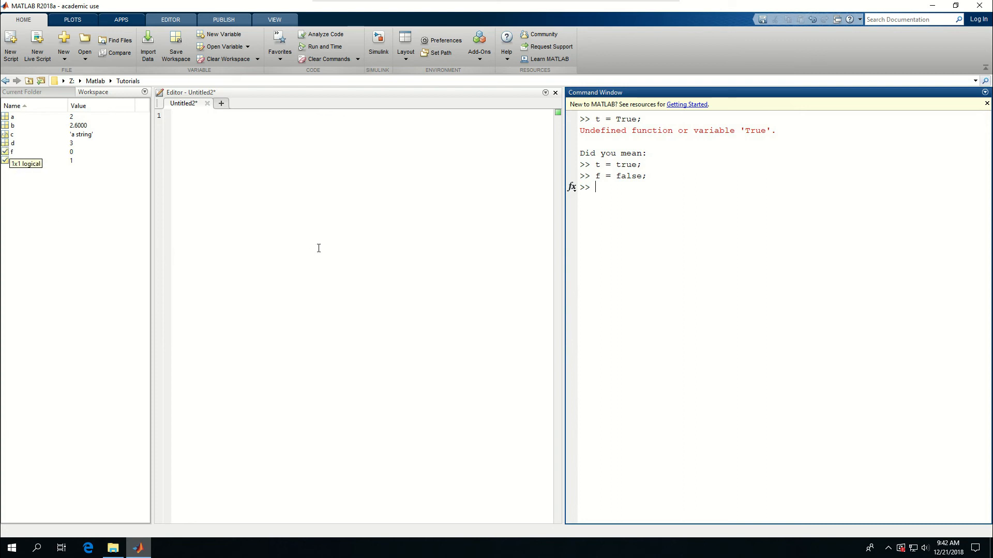
pyautogui.moveTo(674, 209)
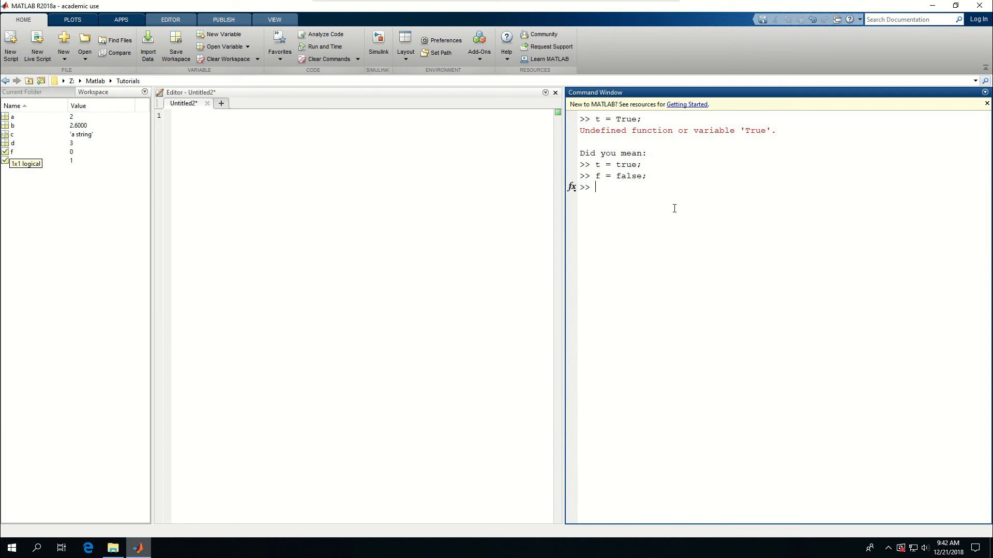
pyautogui.moveTo(655, 228)
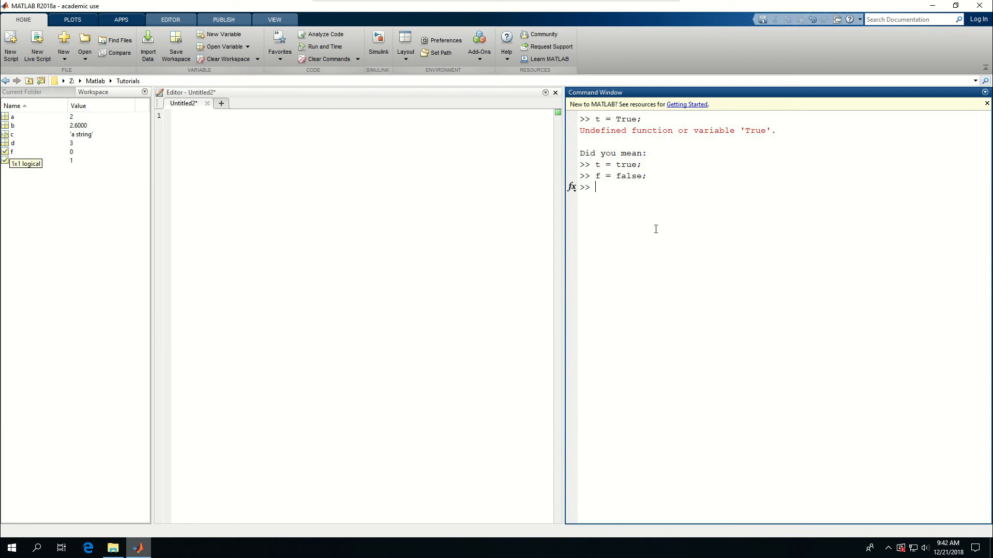